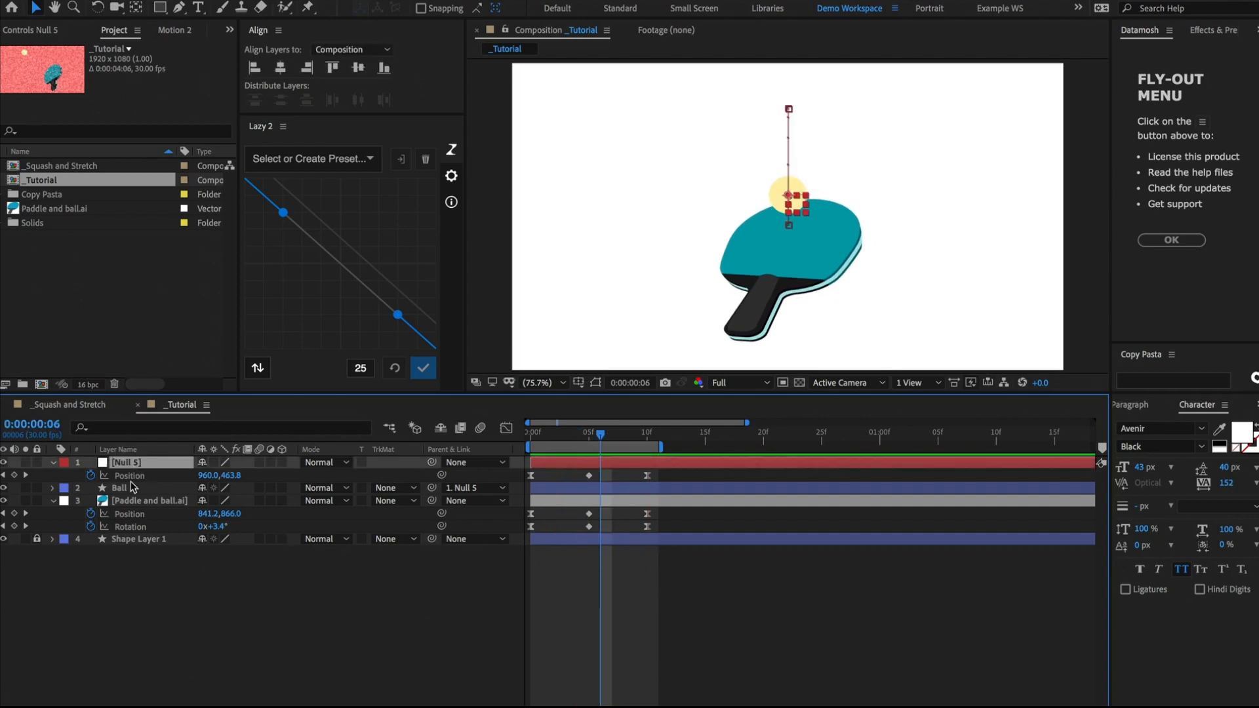
Copy the full if/else squash-and-stretch scale expression ending in [x,y] from the TextEdit note.
click(119, 488)
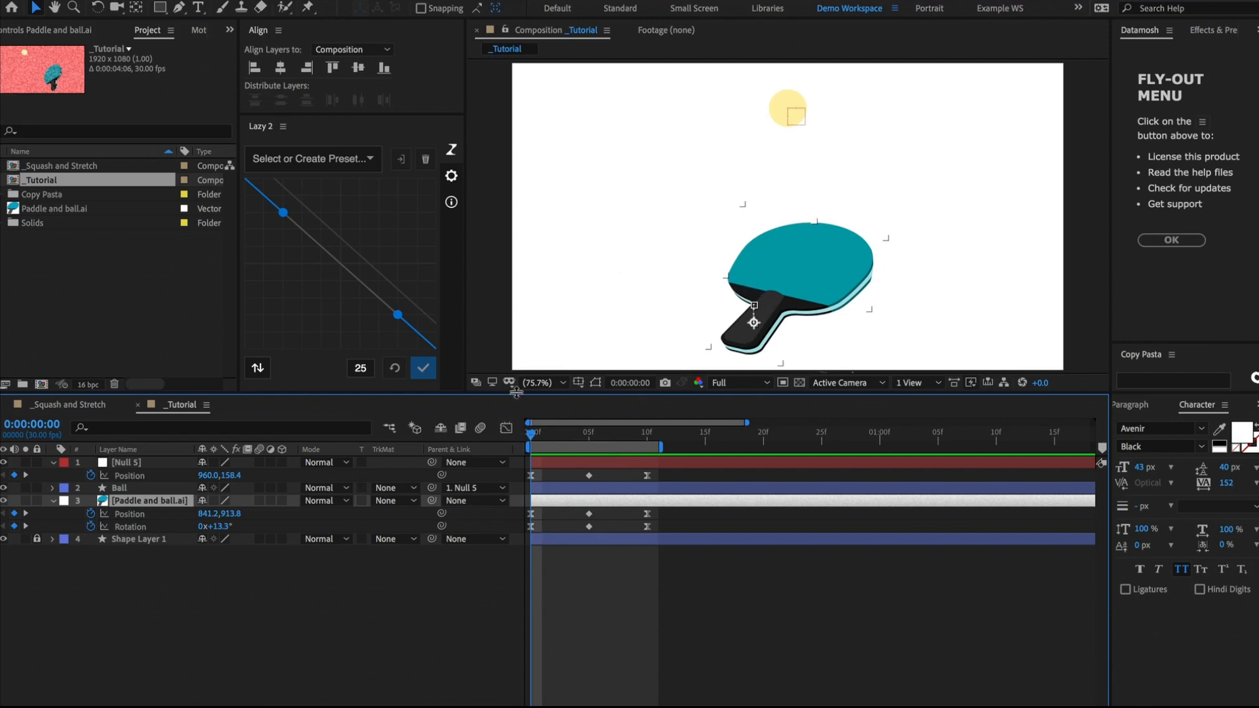
mouse_move(550, 447)
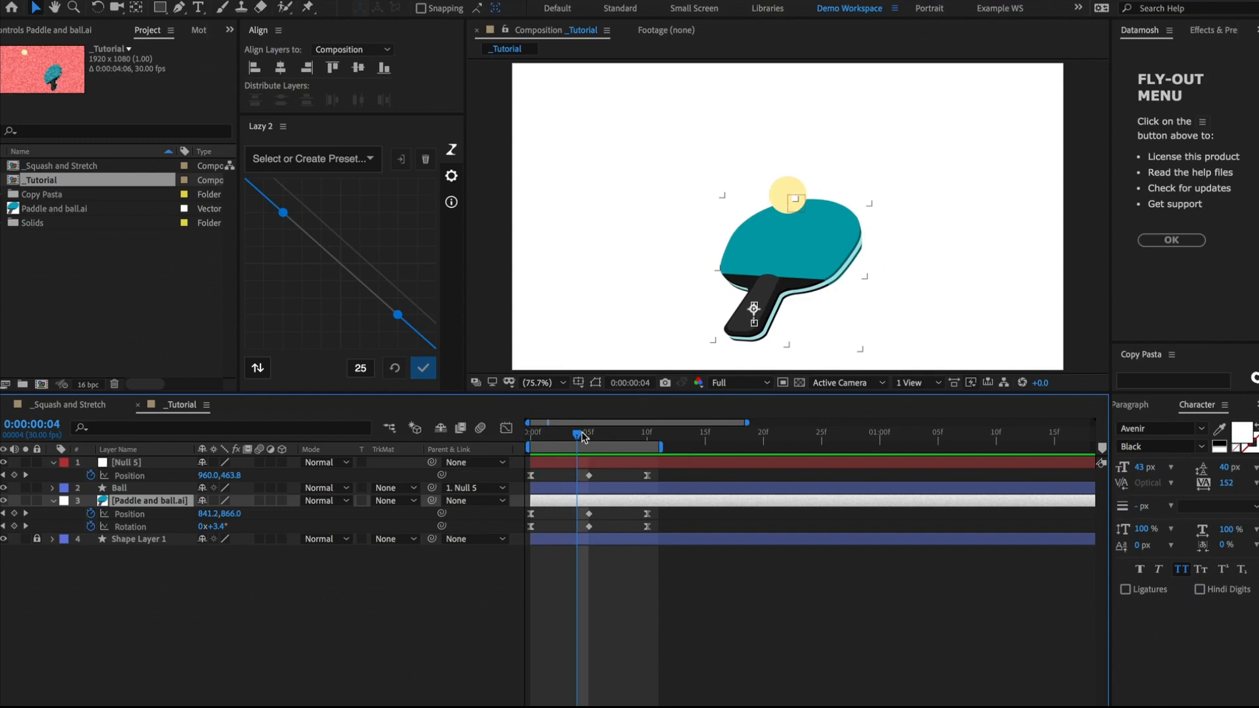
click(140, 488)
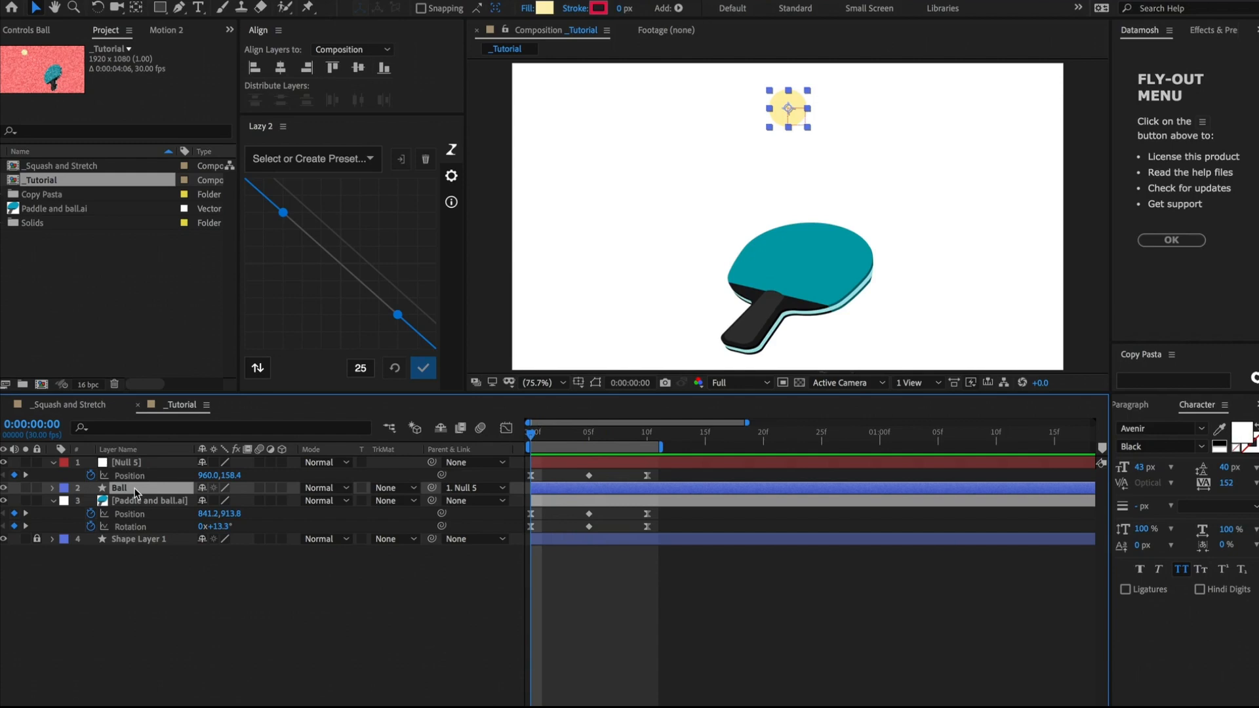
mouse_move(135, 493)
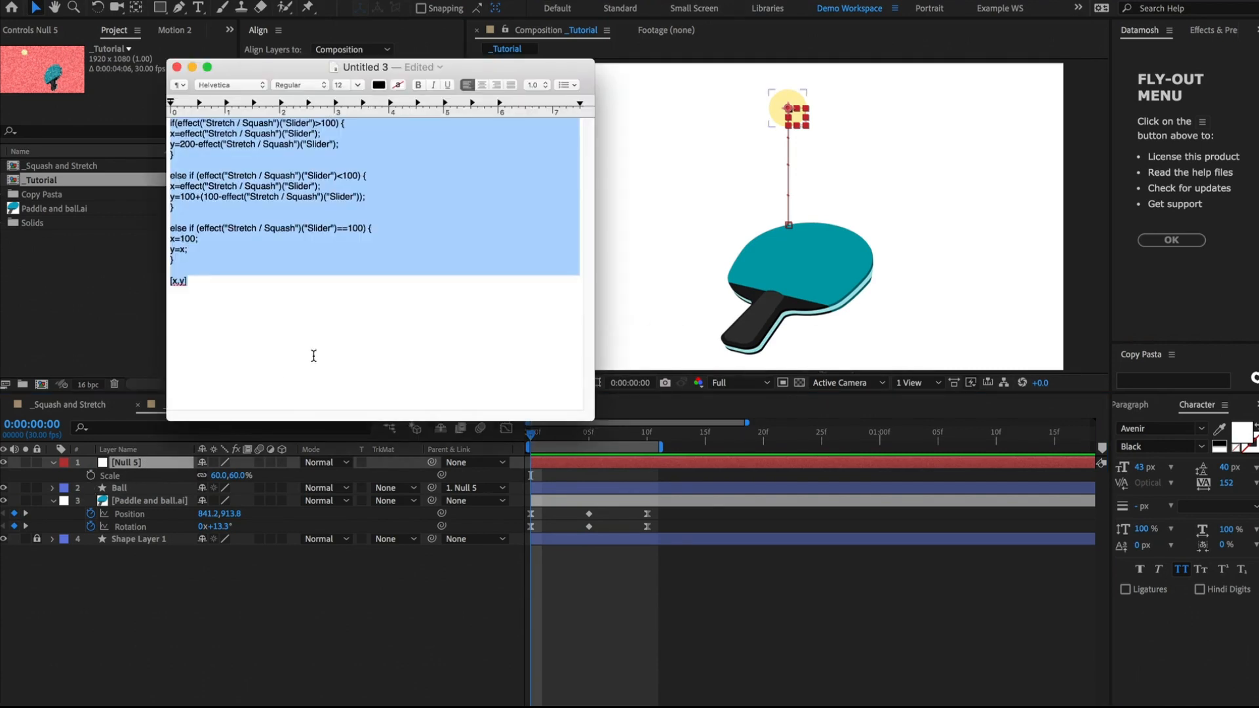
mouse_move(314, 360)
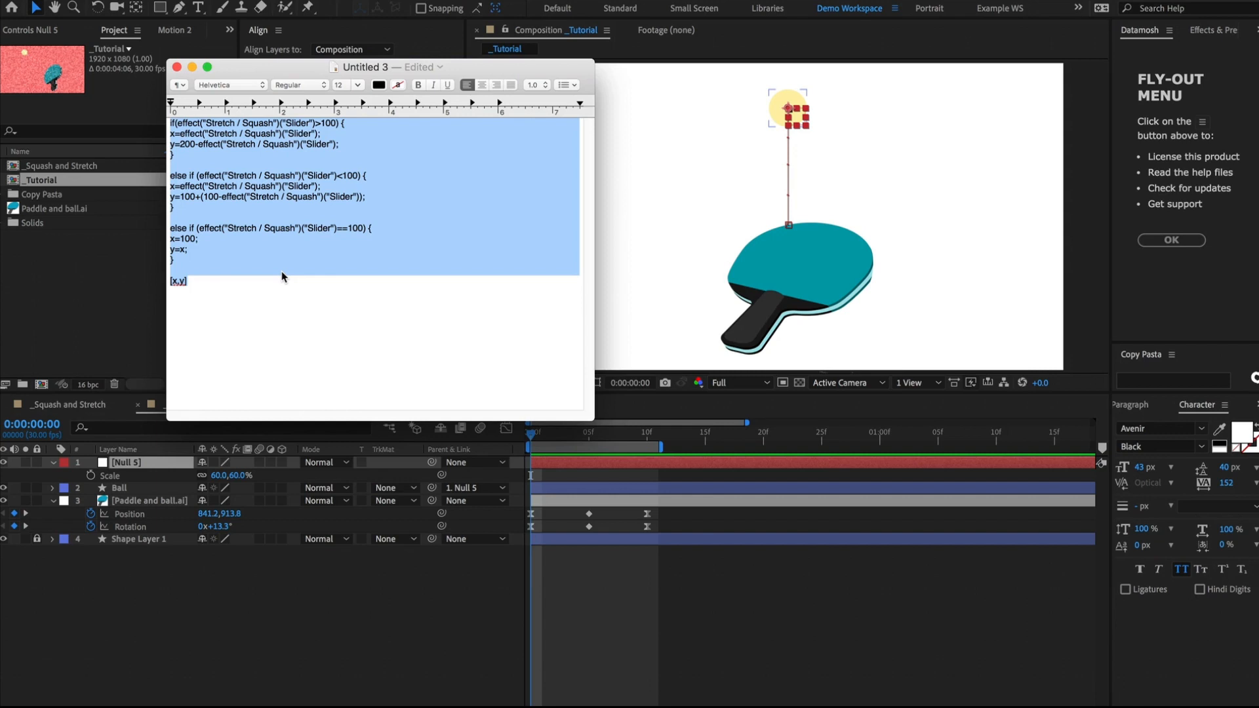
mouse_move(259, 514)
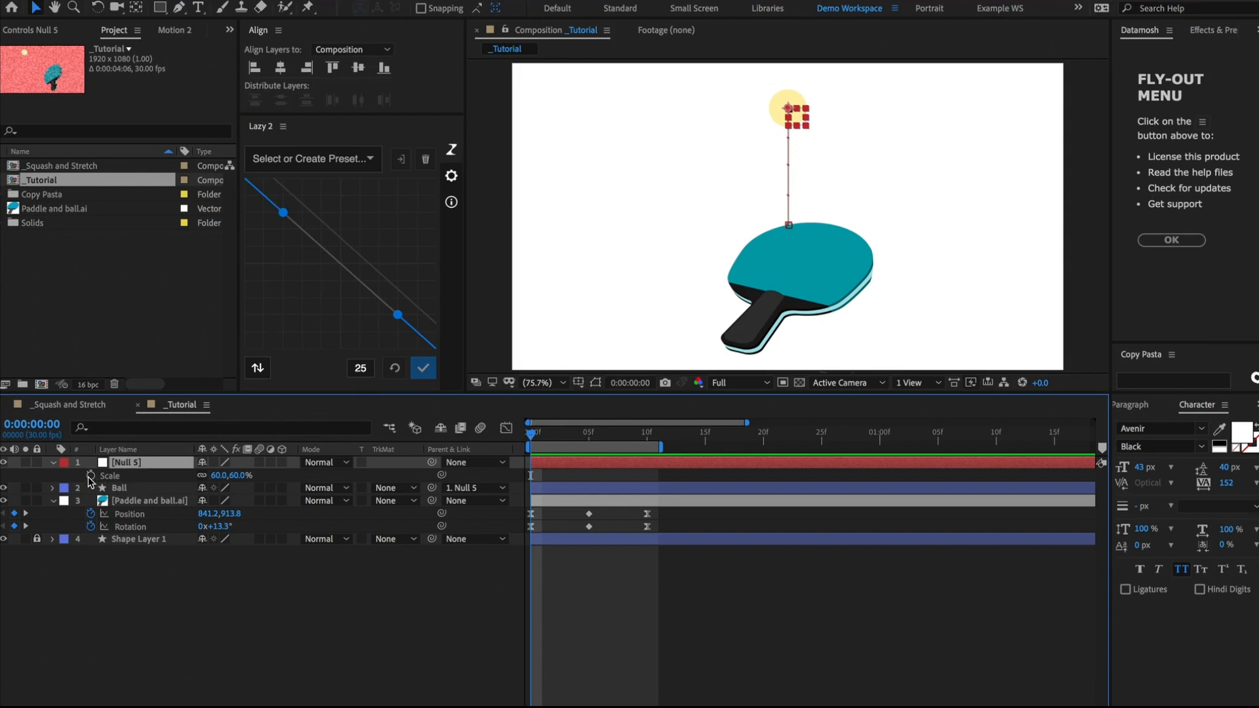
mouse_move(91, 475)
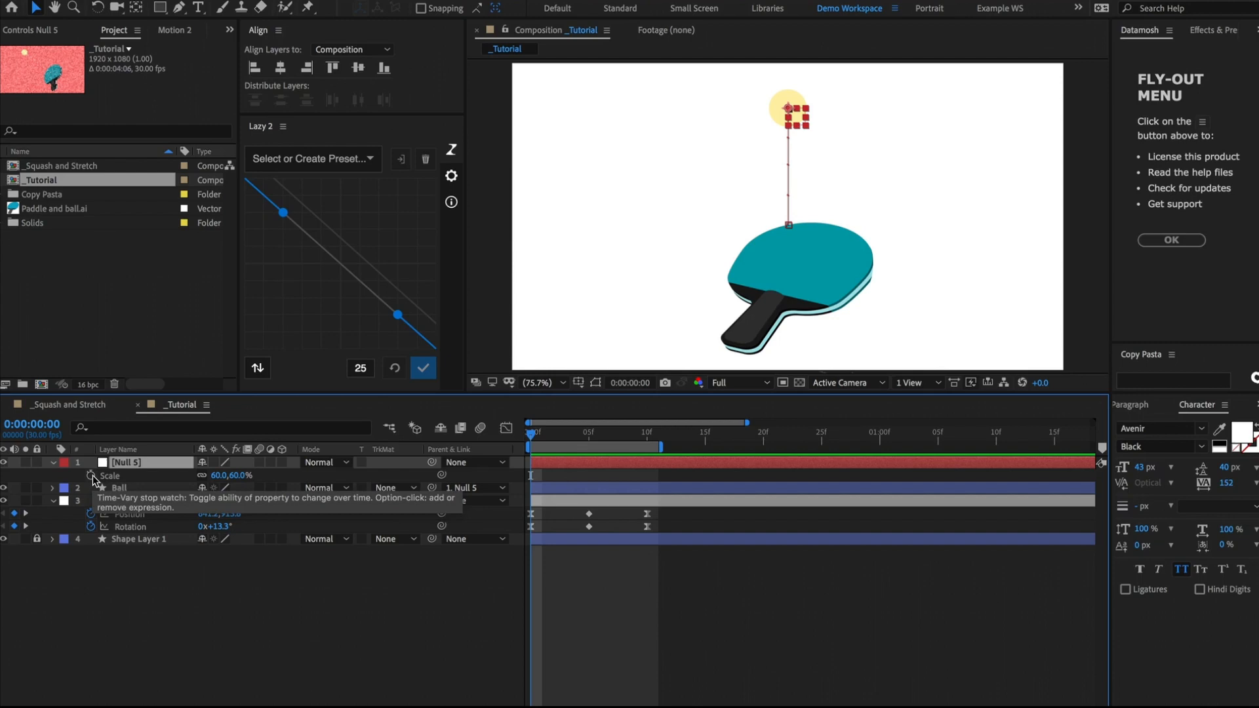
Paste the squash-and-stretch expression onto Null 5's Scale property.
click(90, 475)
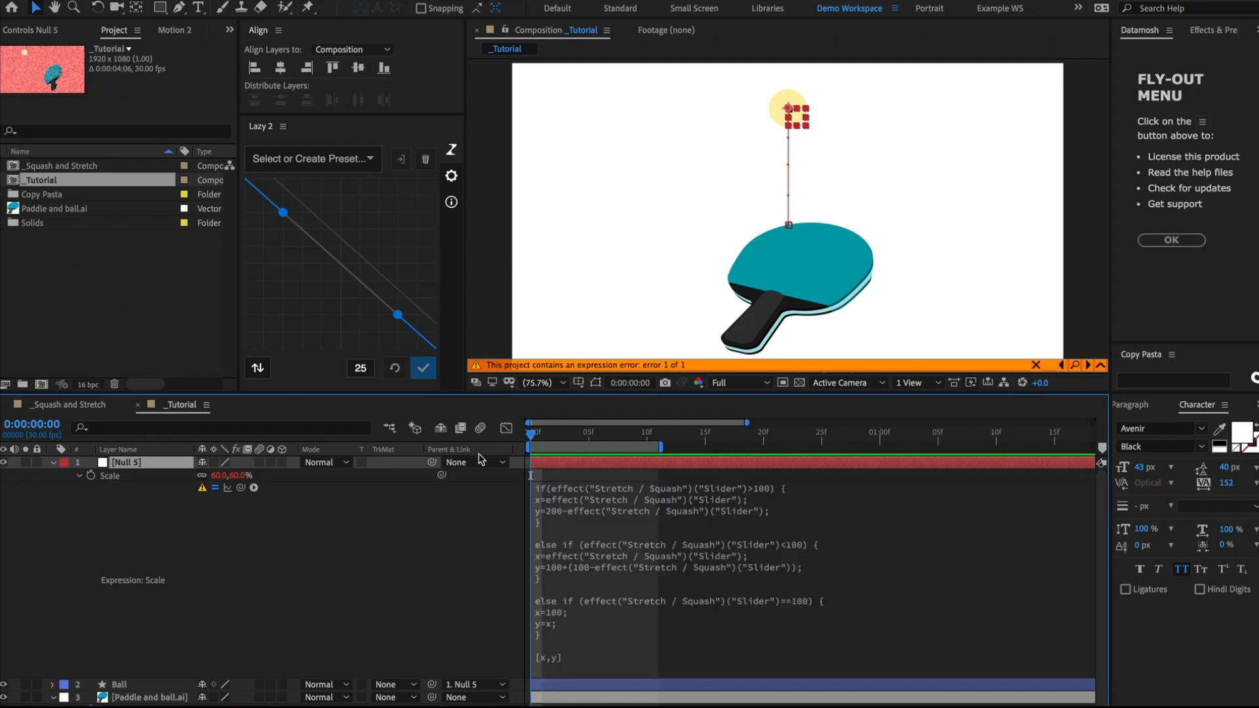
mouse_move(968, 175)
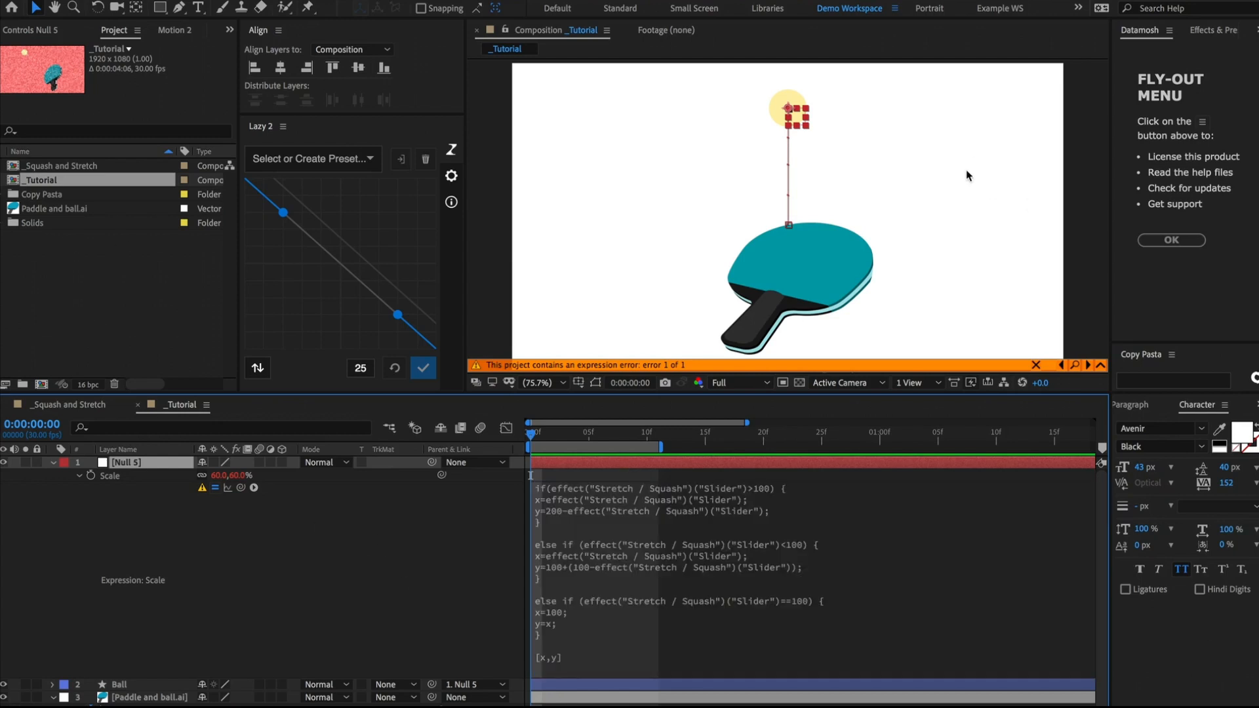
Search Effects & Presets for 'slider' to add a Slider Control named Stretch / Squash to Null 5.
click(1185, 30)
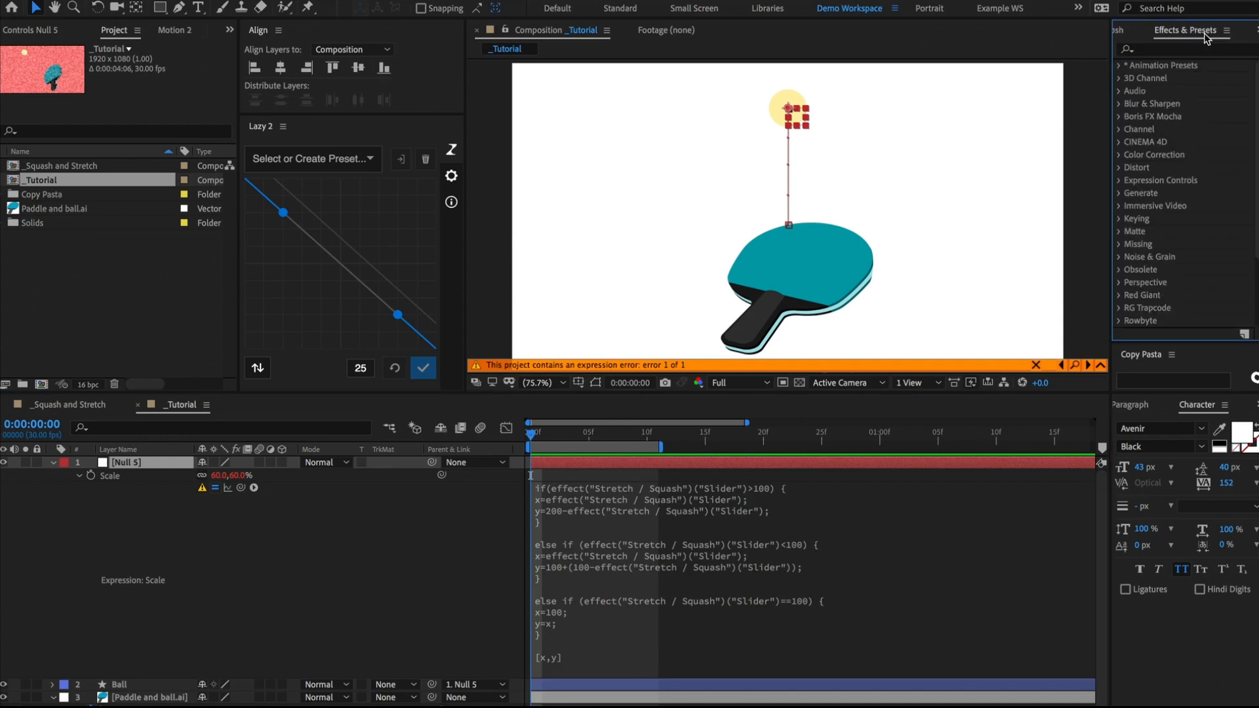
click(1180, 48)
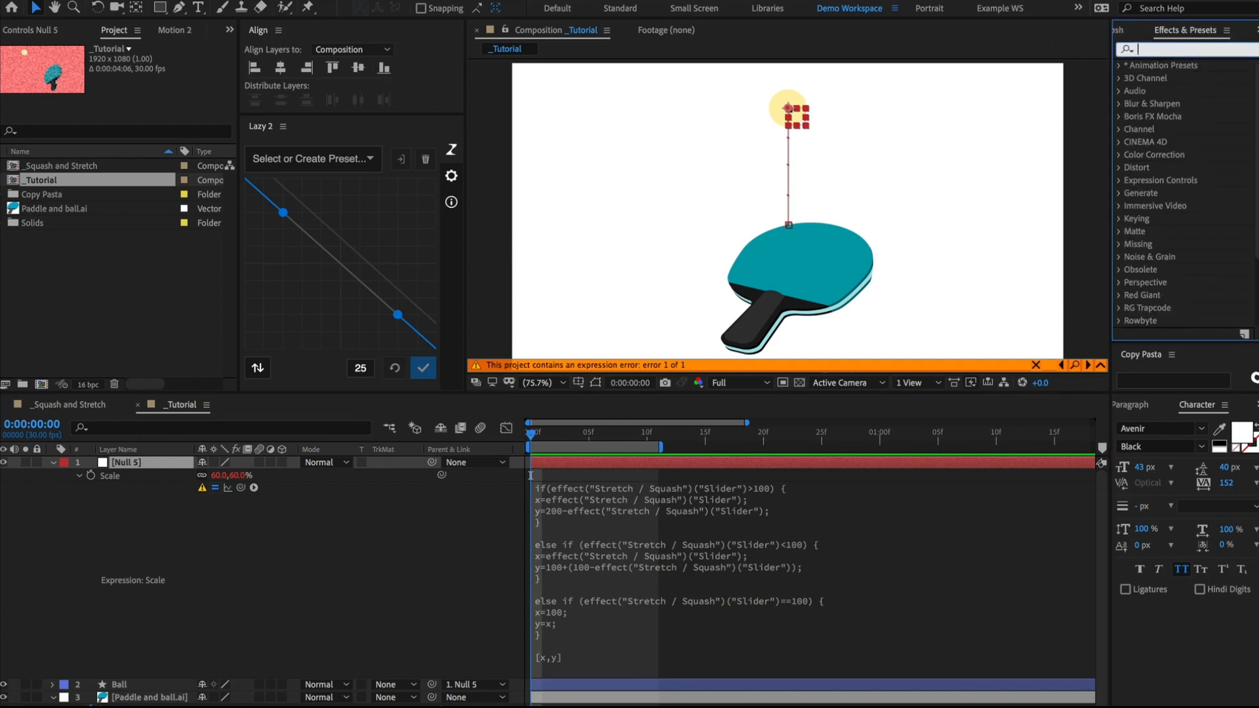
text(slider)
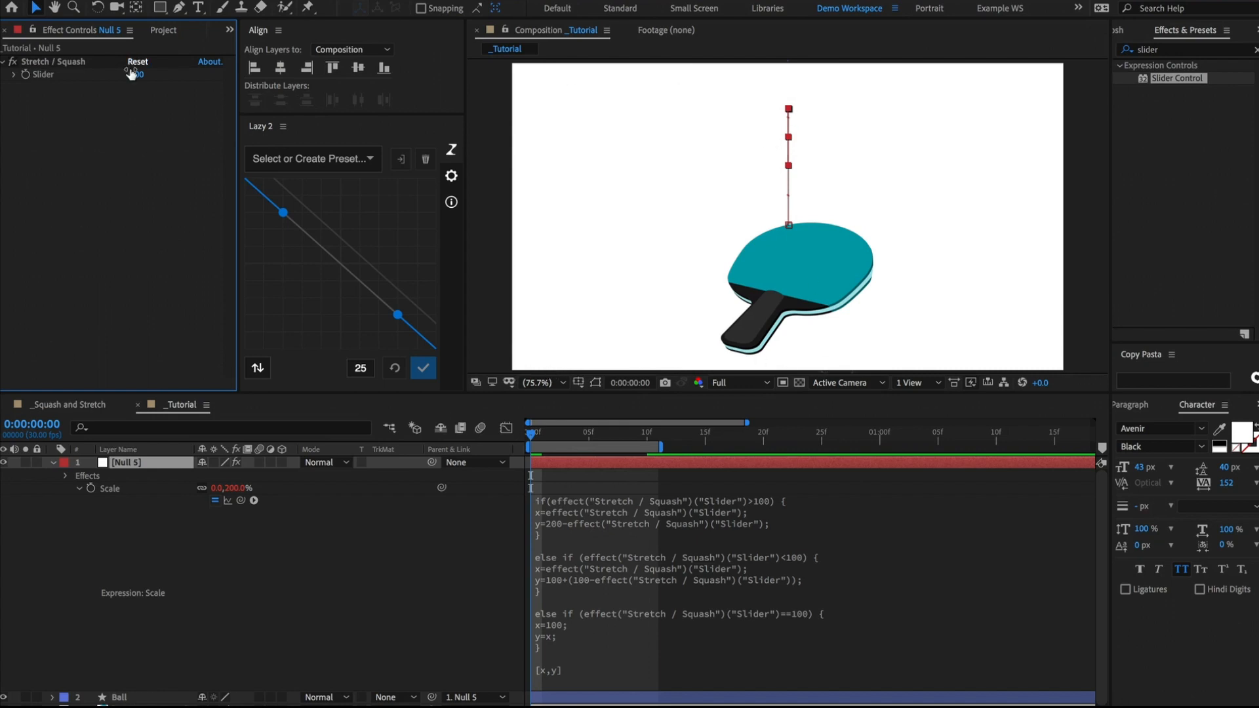
Scrub the Stretch / Squash slider above 100 to flatten the ball and below 100 to stretch it tall.
click(143, 75)
text(100)
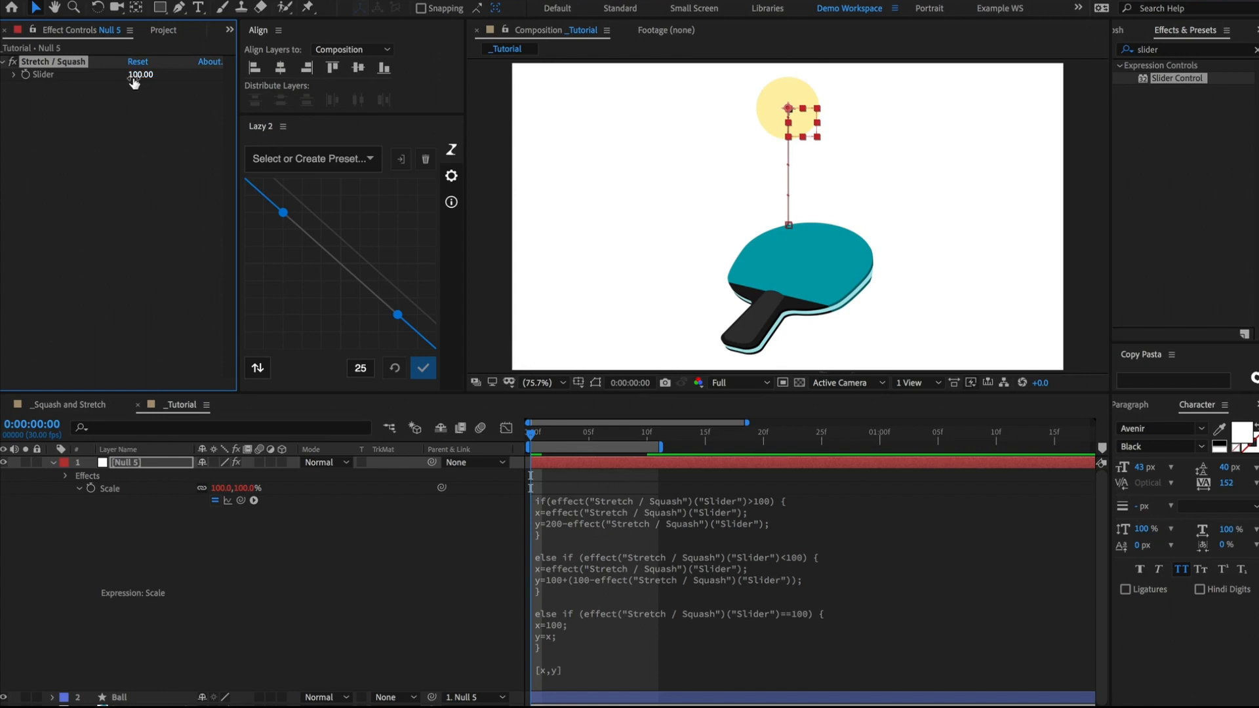
drag(141, 74, 145, 75)
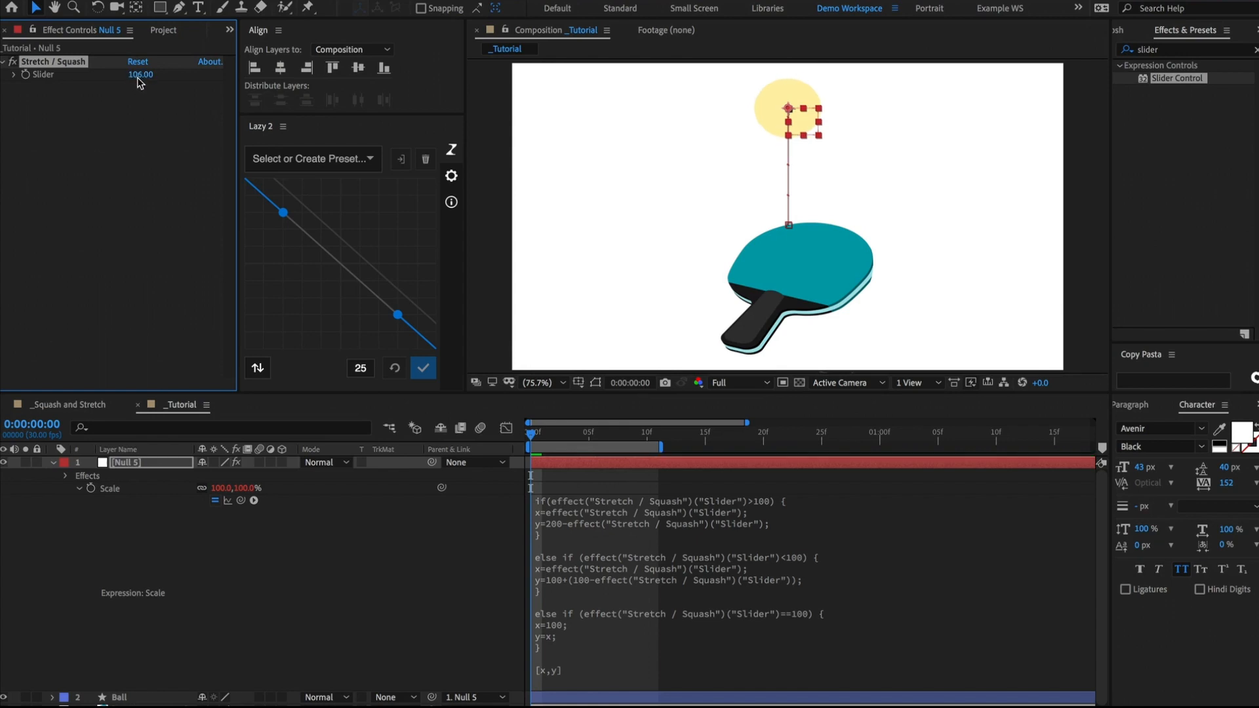
drag(141, 74, 147, 73)
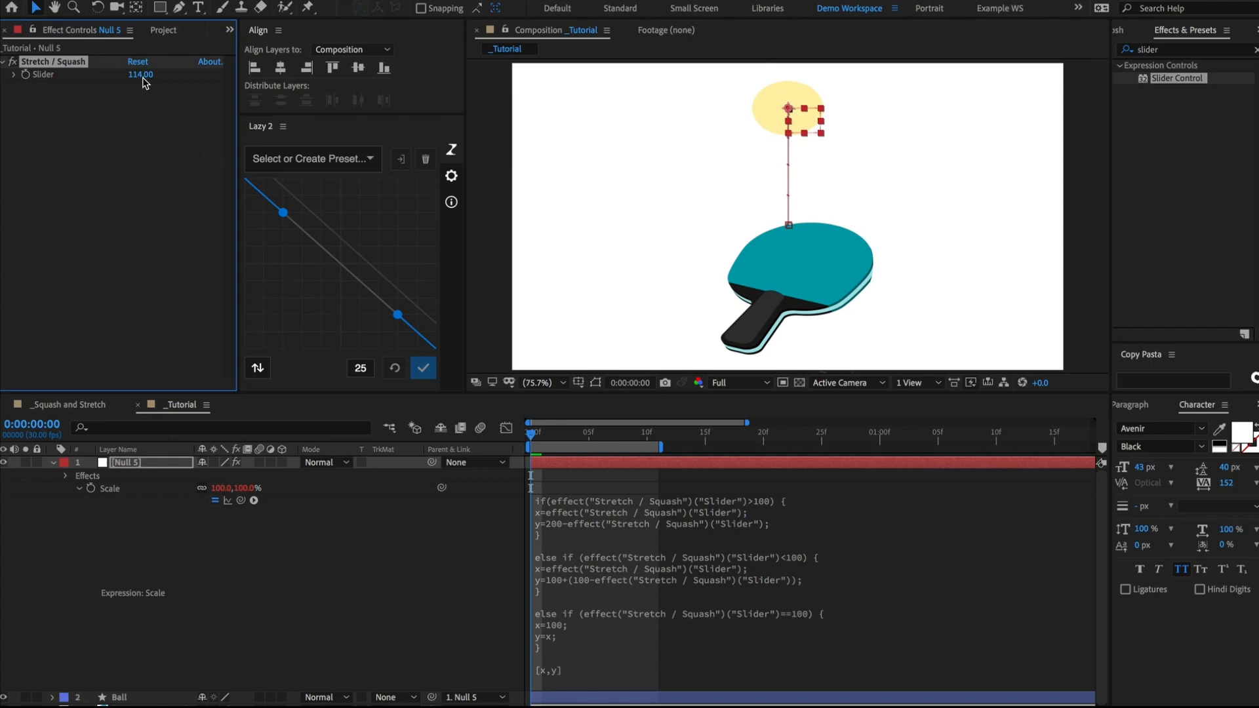
drag(141, 73, 160, 74)
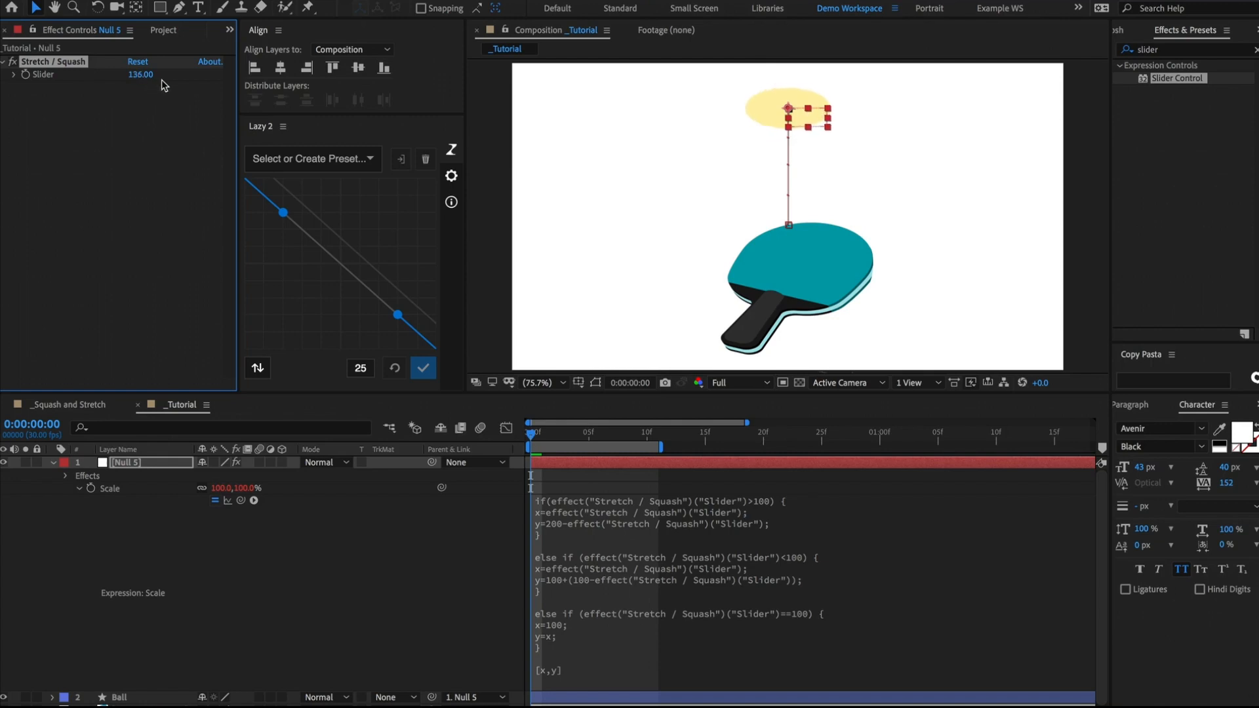
drag(140, 74, 138, 73)
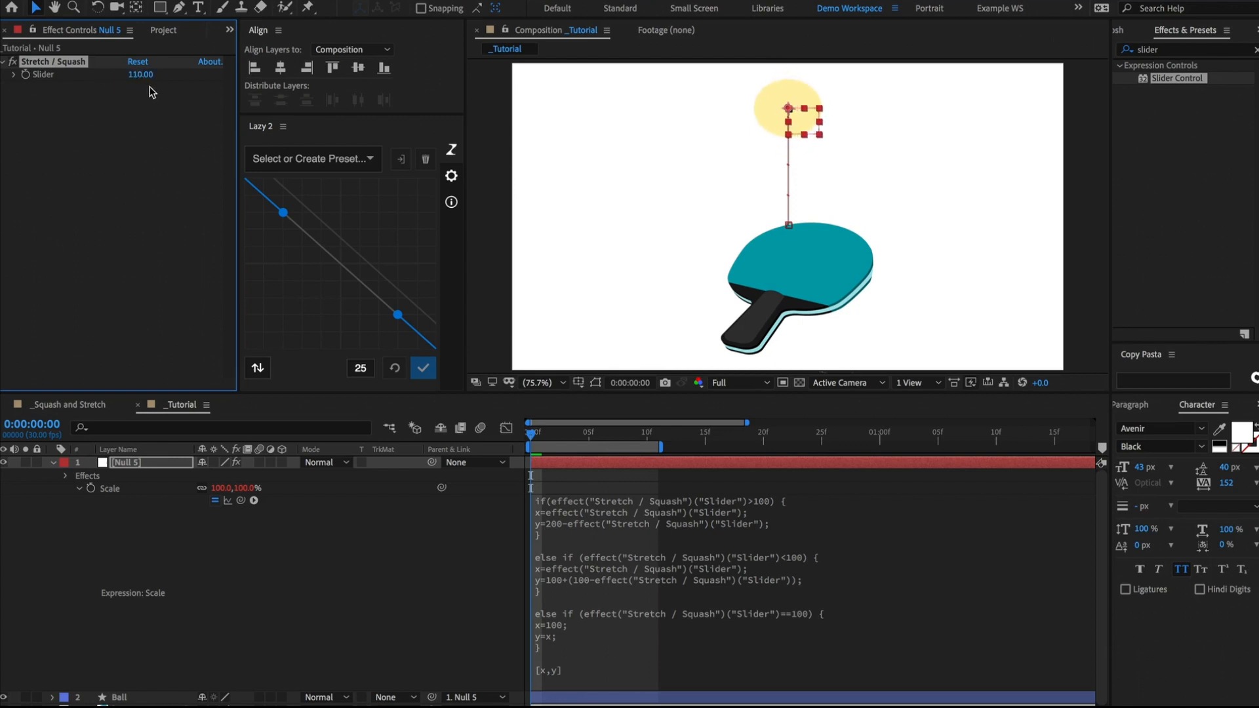
drag(140, 73, 155, 73)
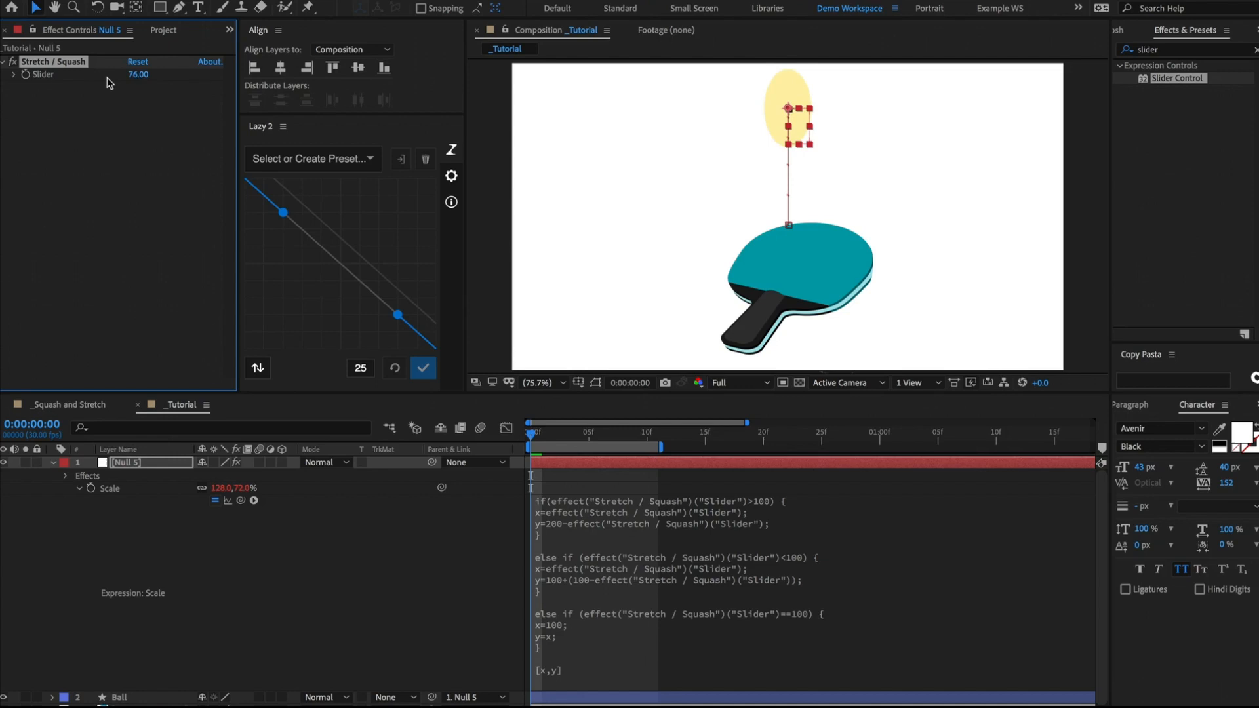
drag(137, 73, 152, 73)
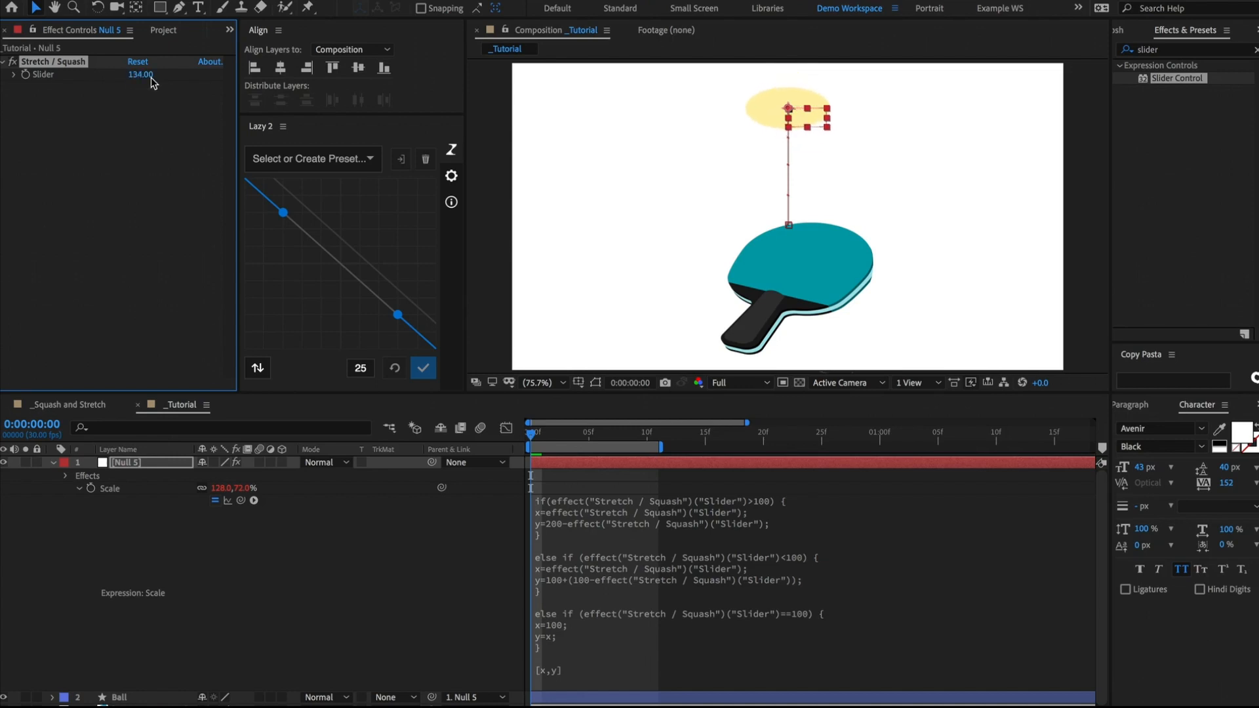
drag(147, 73, 141, 73)
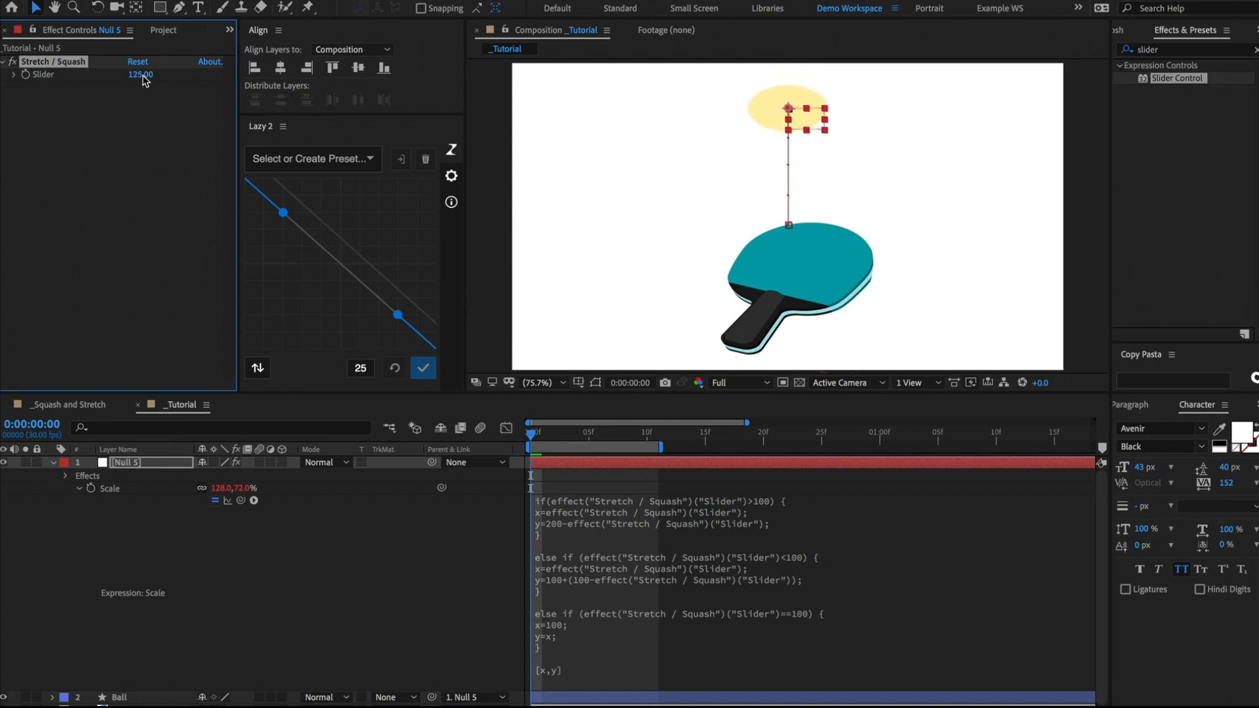
drag(141, 75, 135, 75)
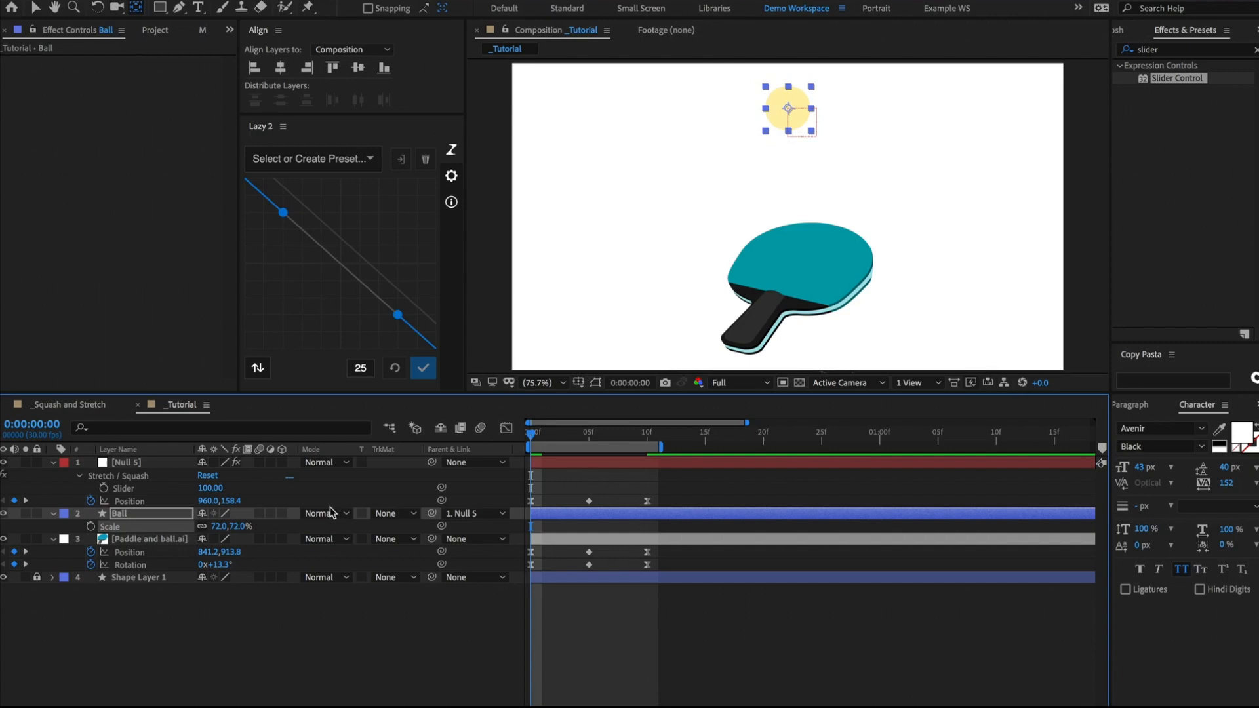
Select Null 5 and reset its Stretch / Squash slider to 100 so the ball is round.
click(124, 463)
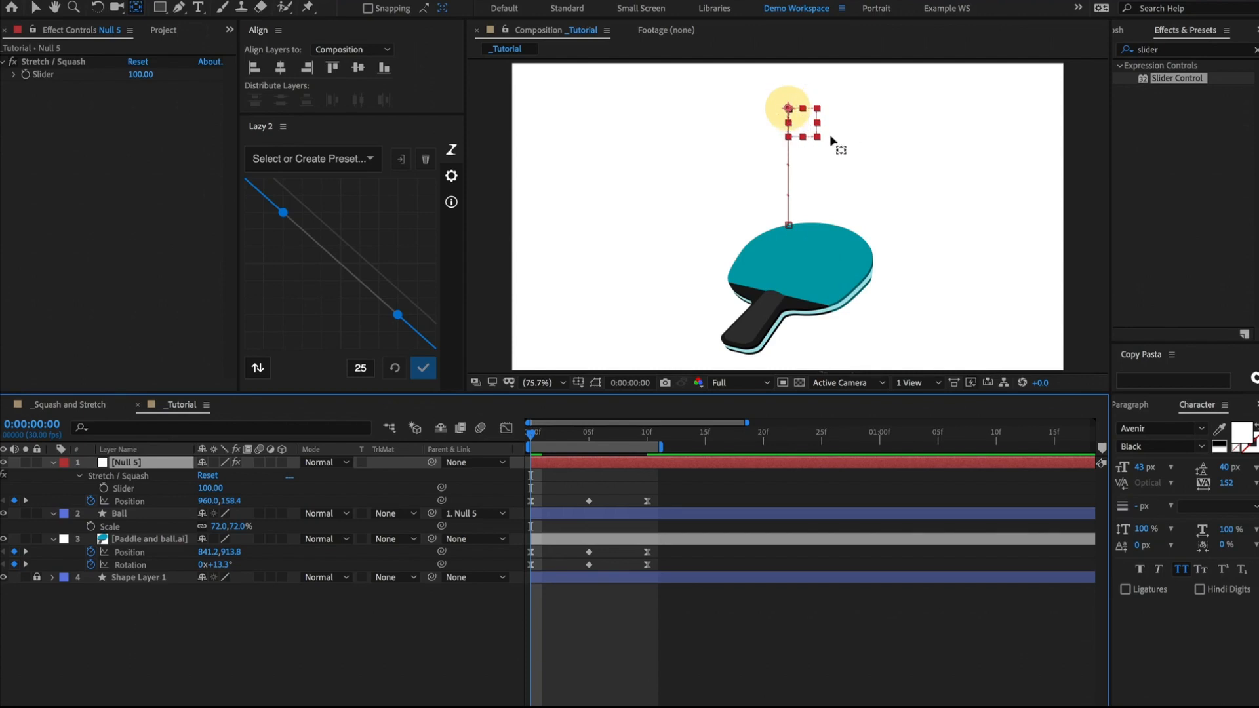
mouse_move(650, 197)
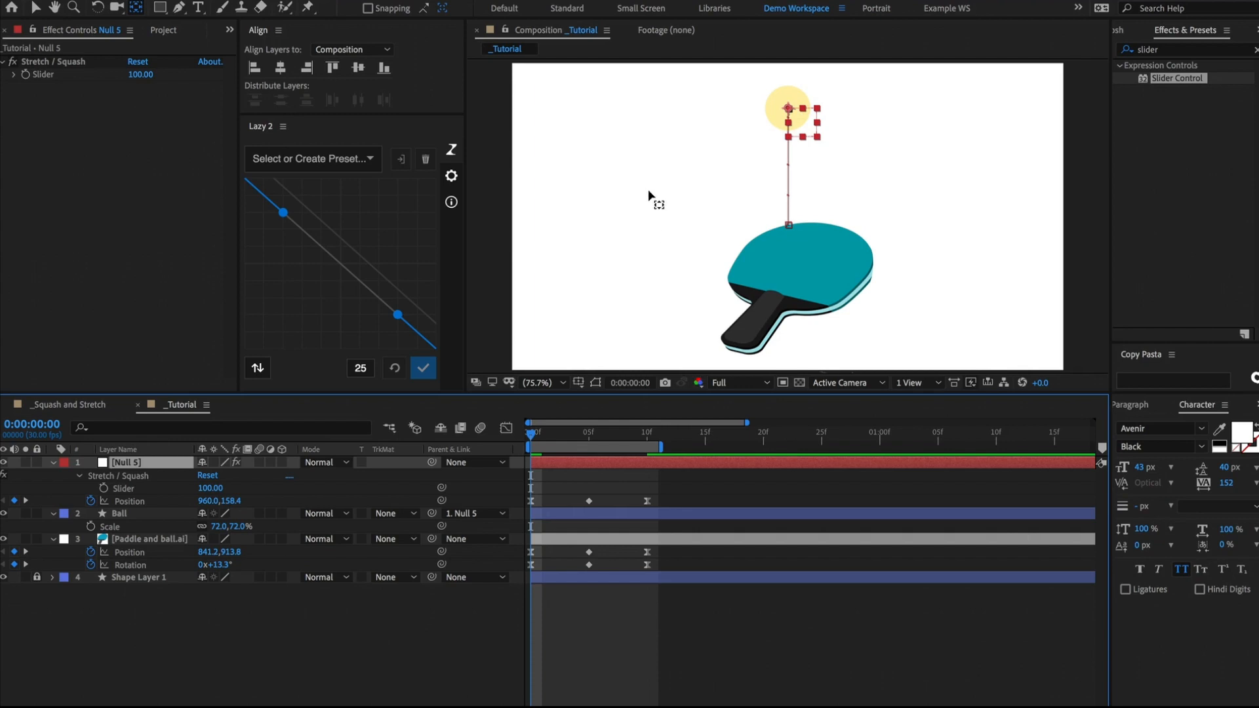
mouse_move(545, 506)
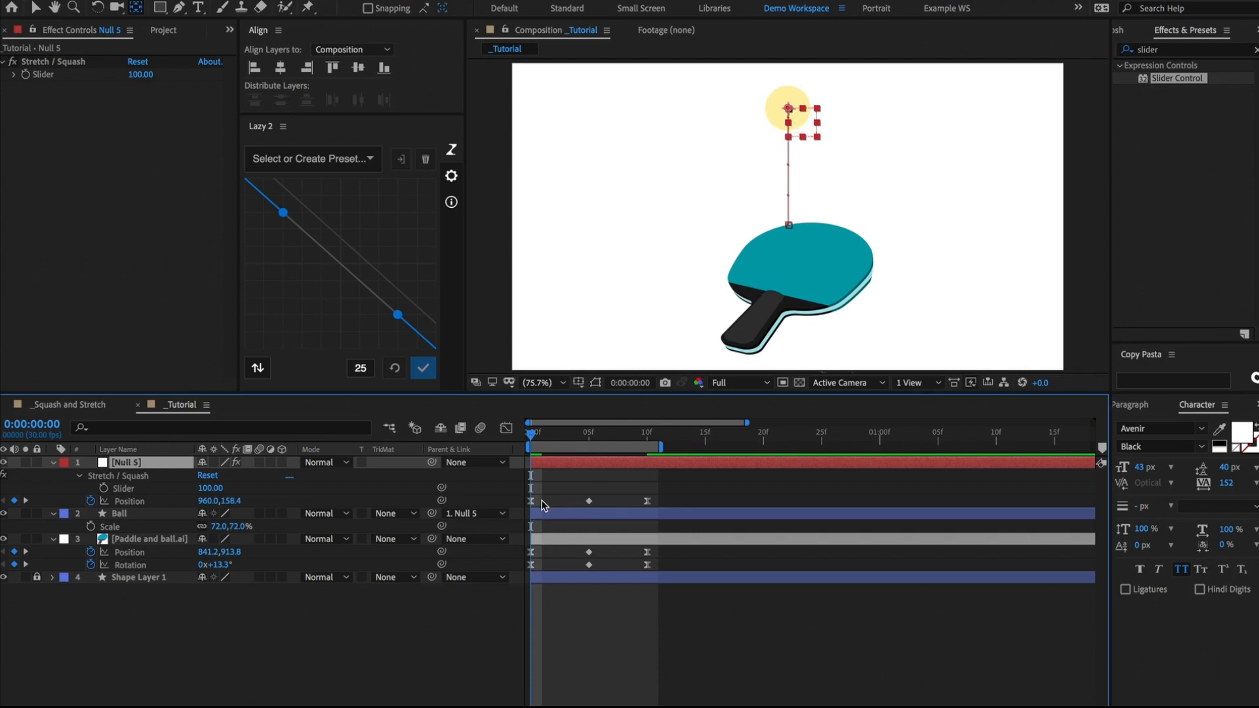
mouse_move(843, 52)
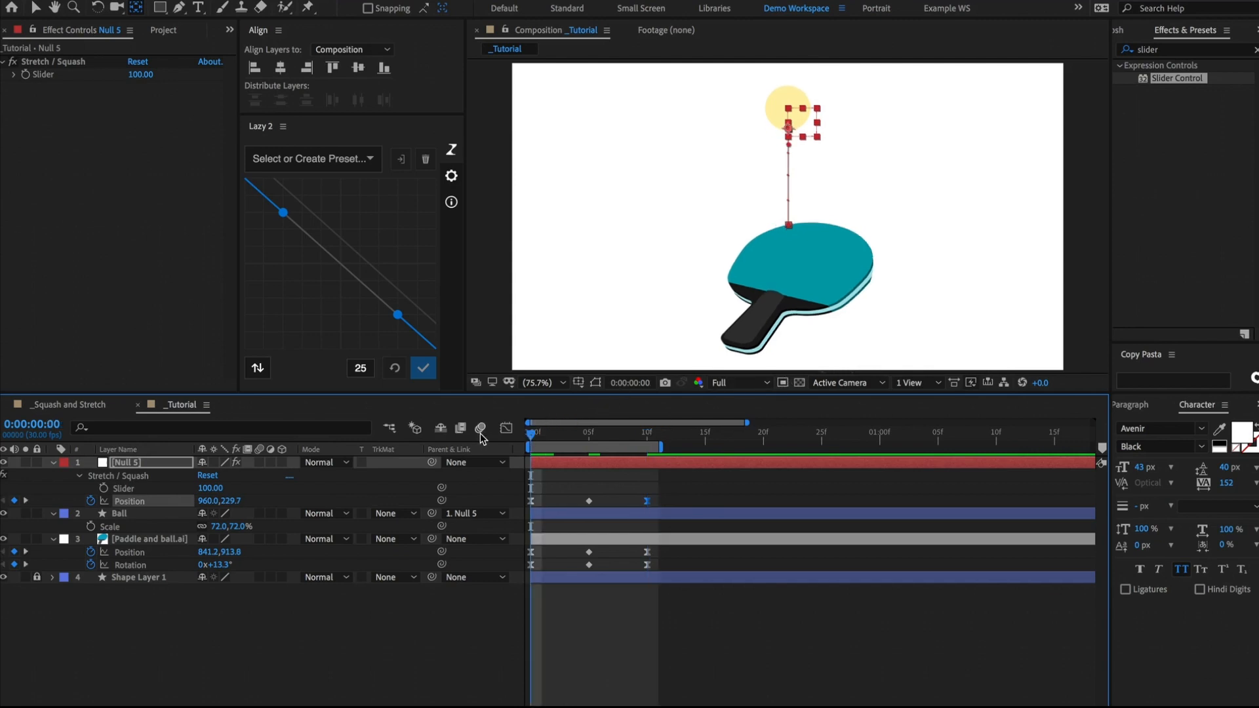
Tuck away Null 5's position keyframes, leaving the Stretch / Squash slider at 100.
click(542, 434)
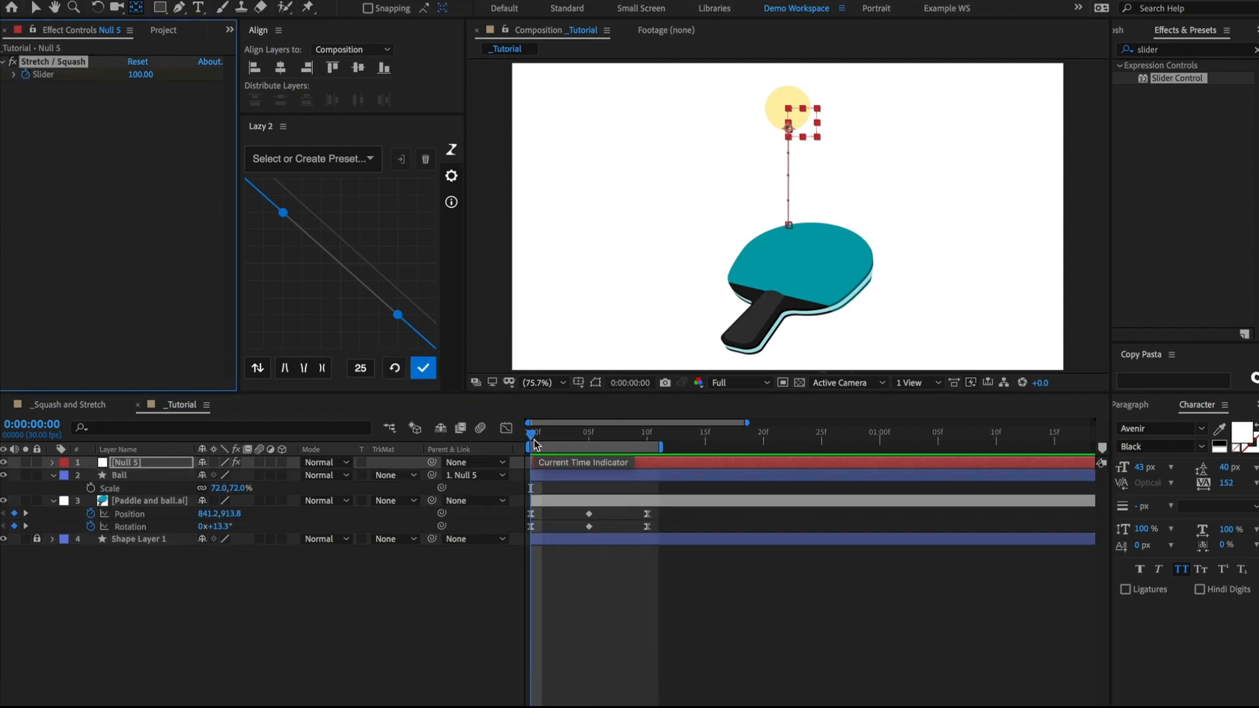
Keyframe the Stretch / Squash slider from 100 at frame 0 to 80 where the ball nears the paddle.
click(51, 463)
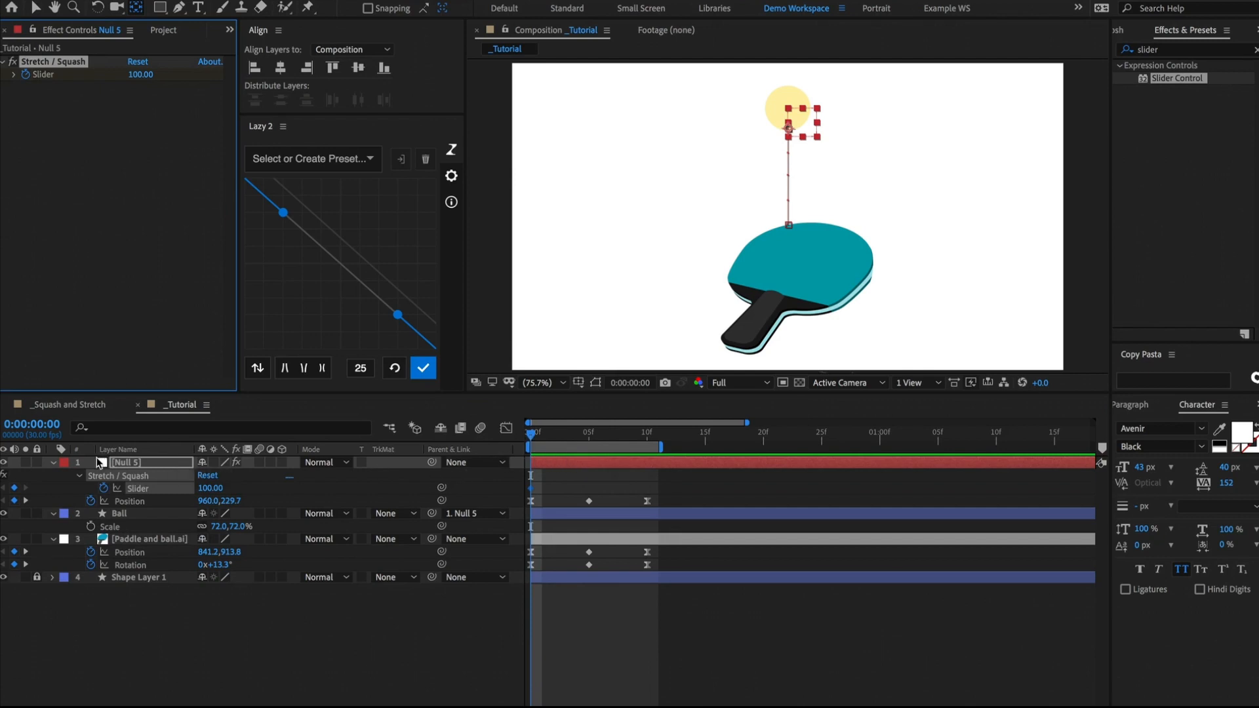
mouse_move(581, 442)
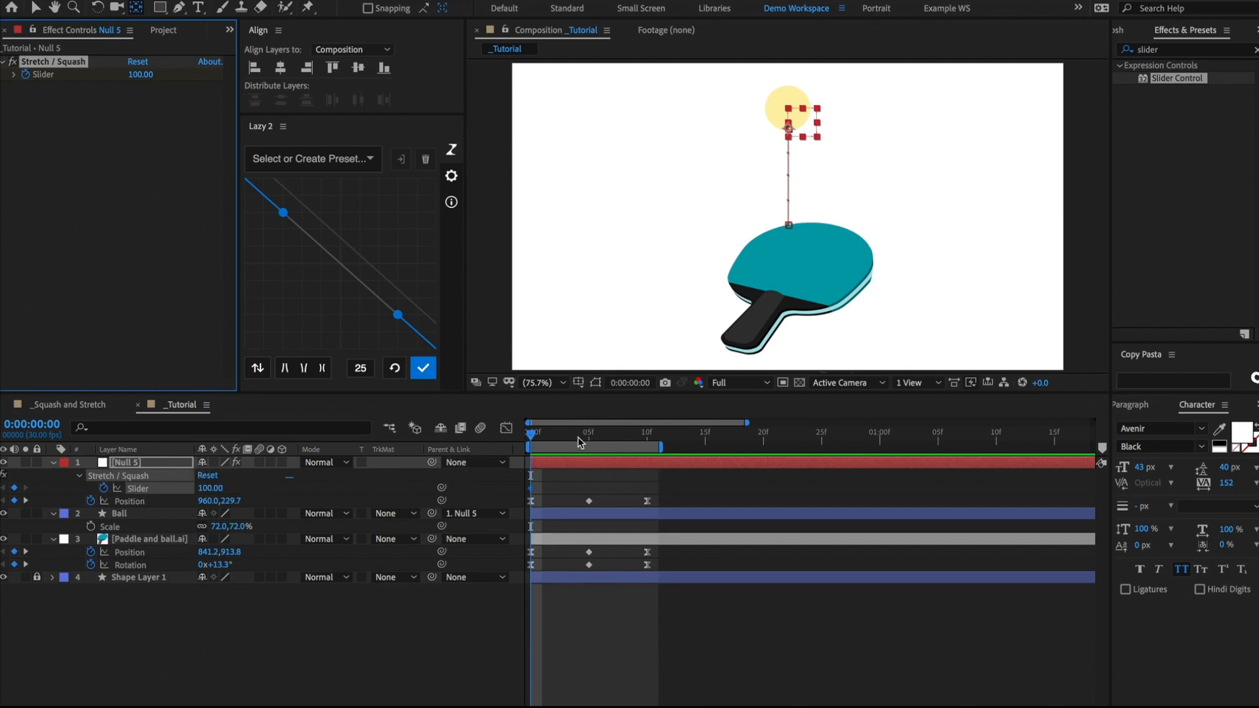
click(589, 442)
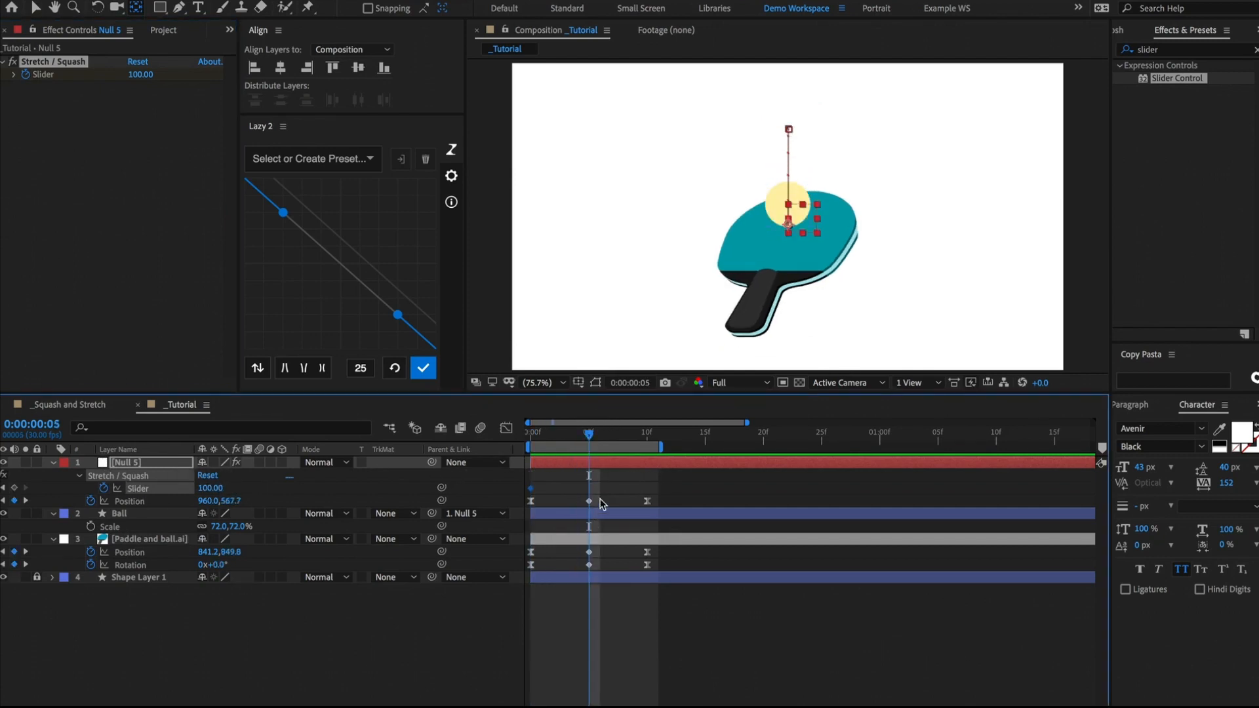
mouse_move(696, 311)
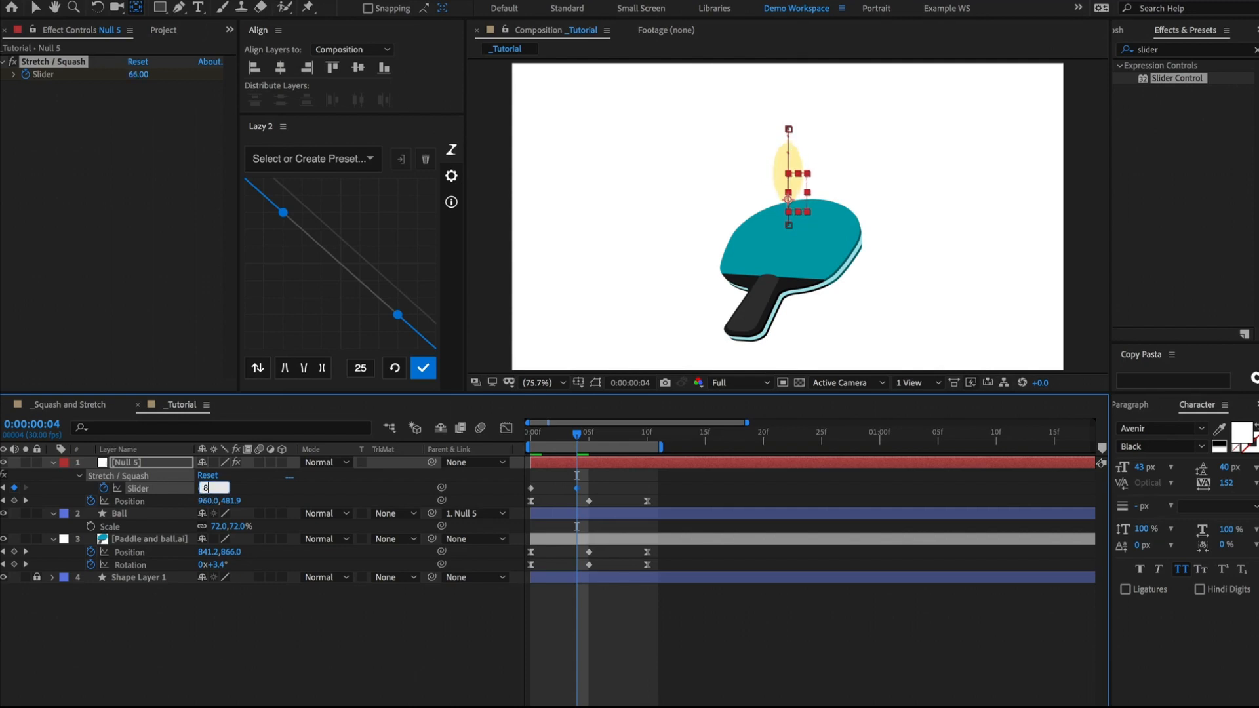
text(80.00)
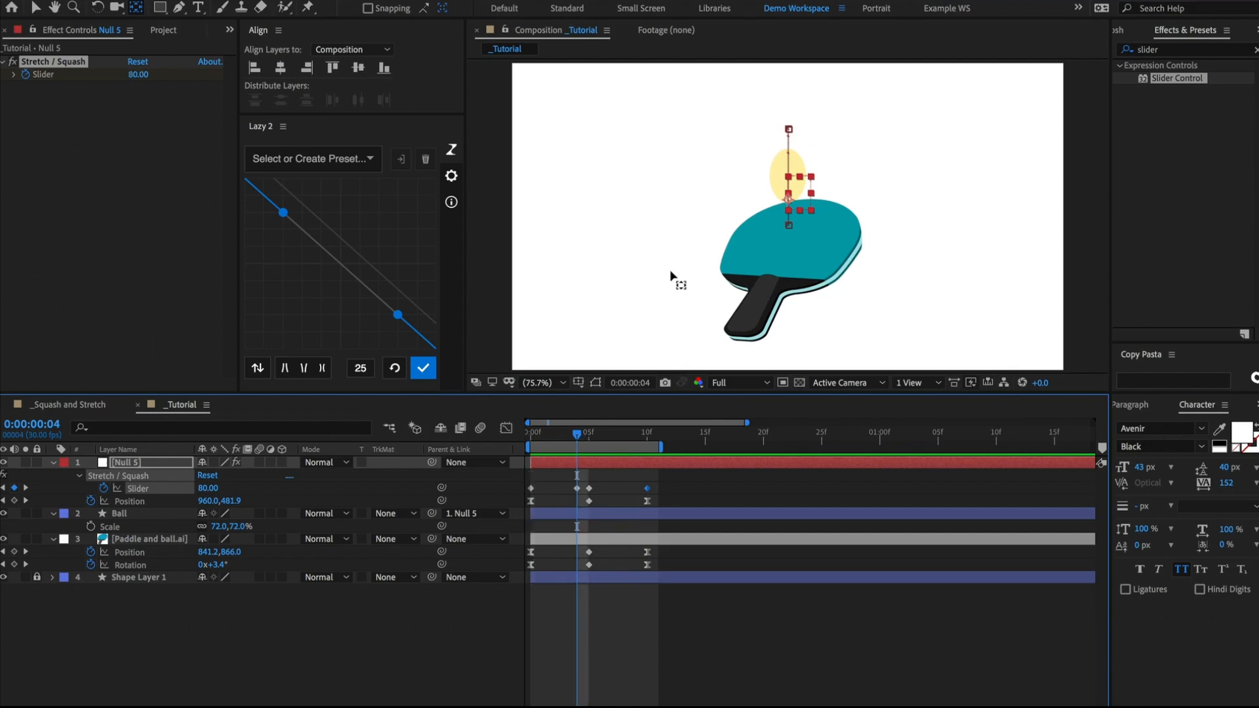
mouse_move(577, 481)
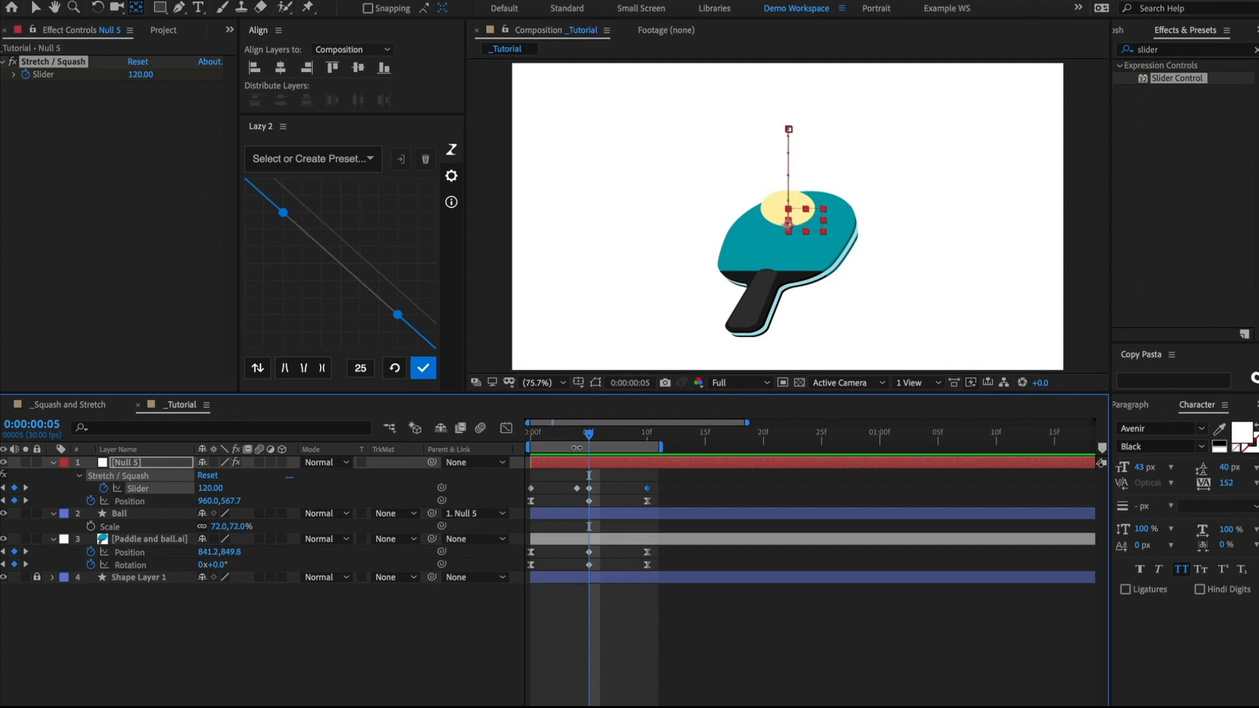
mouse_move(581, 450)
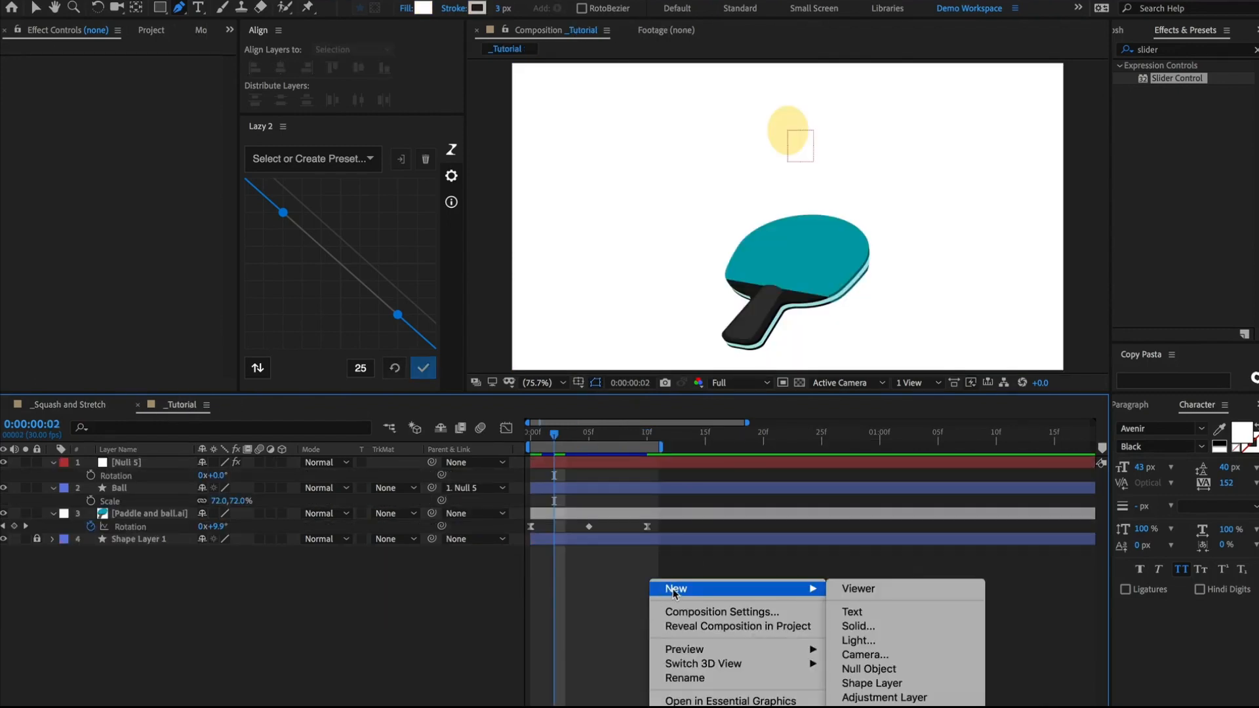
mouse_move(884, 697)
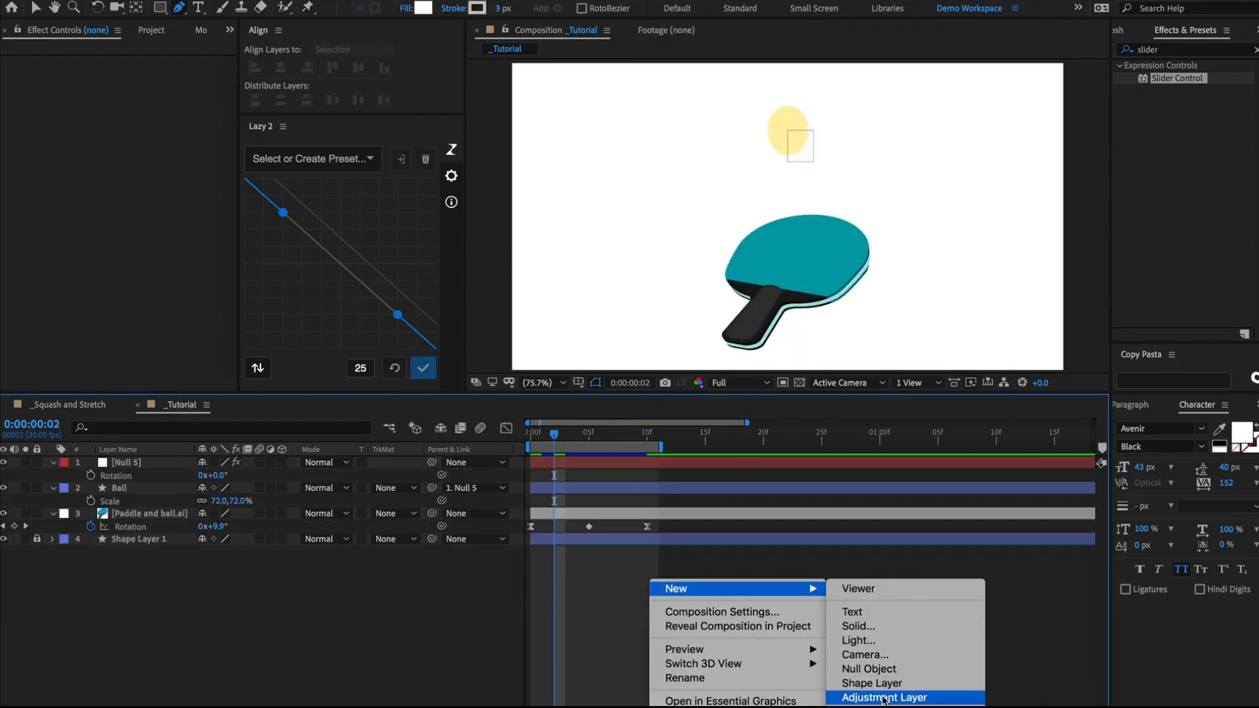
Parent Null 5 and the paddle under new Null 6 rotated −45°, and pen-draw a ball-to-paddle line.
click(868, 667)
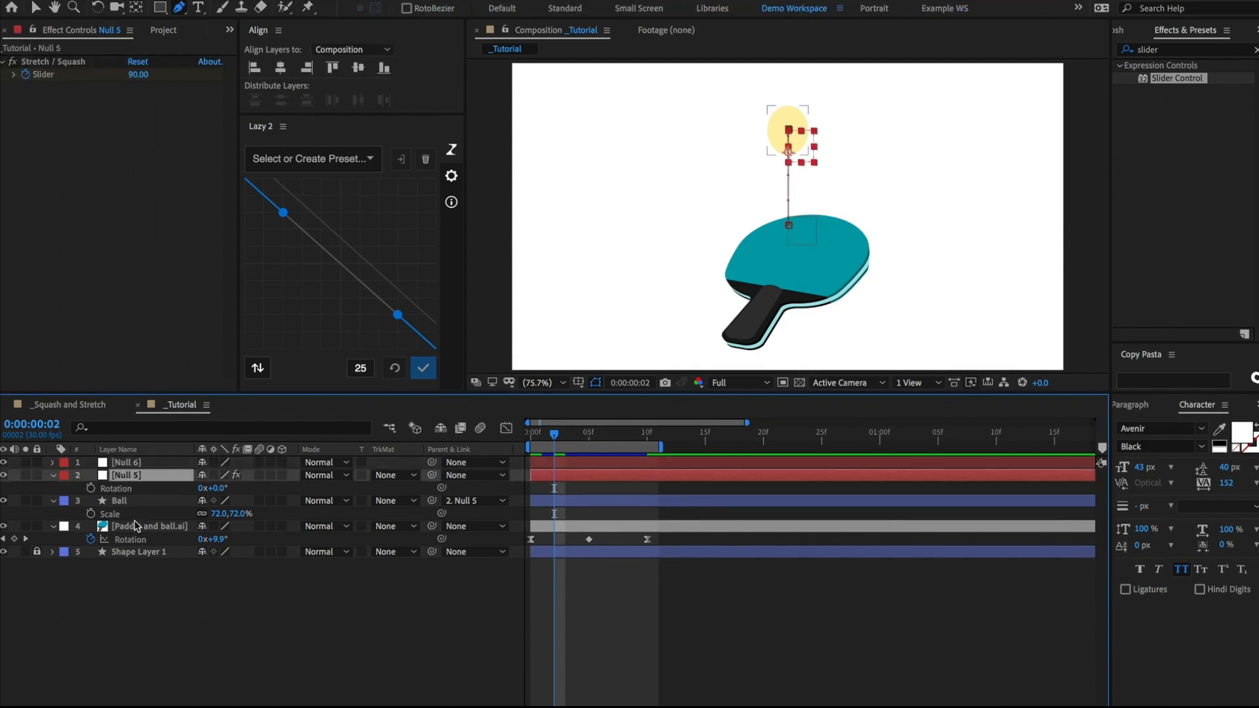
click(144, 526)
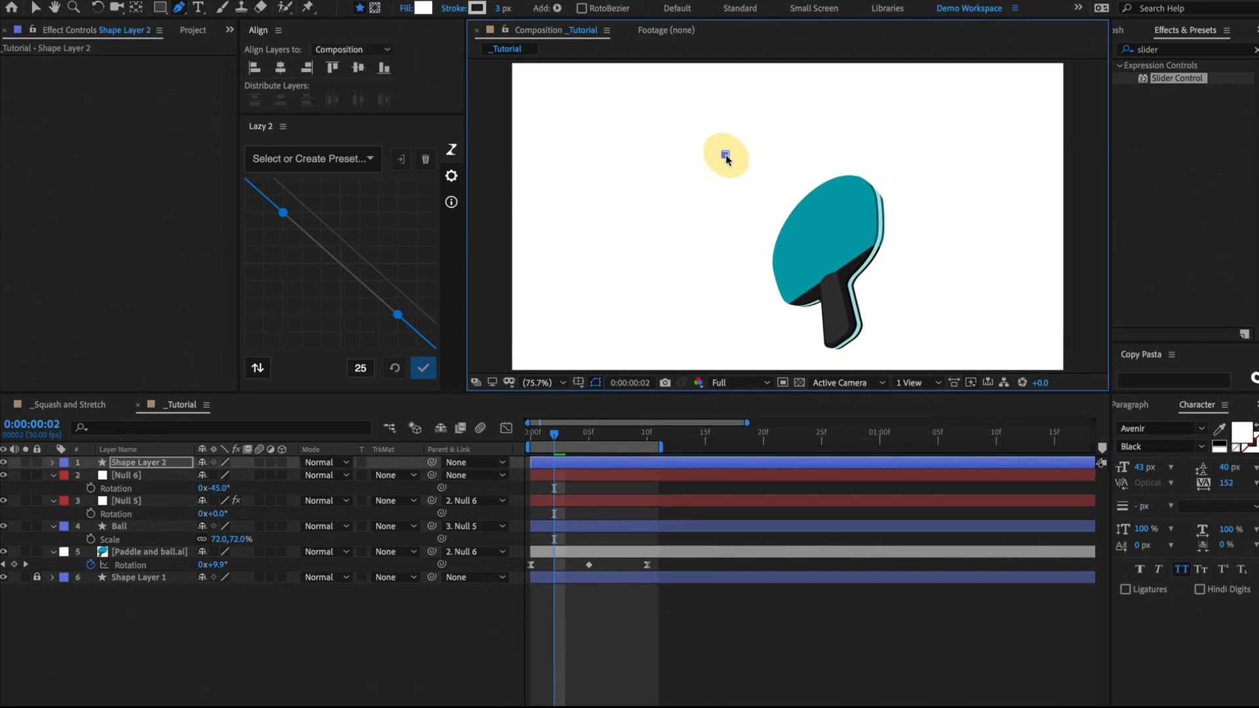
mouse_move(787, 184)
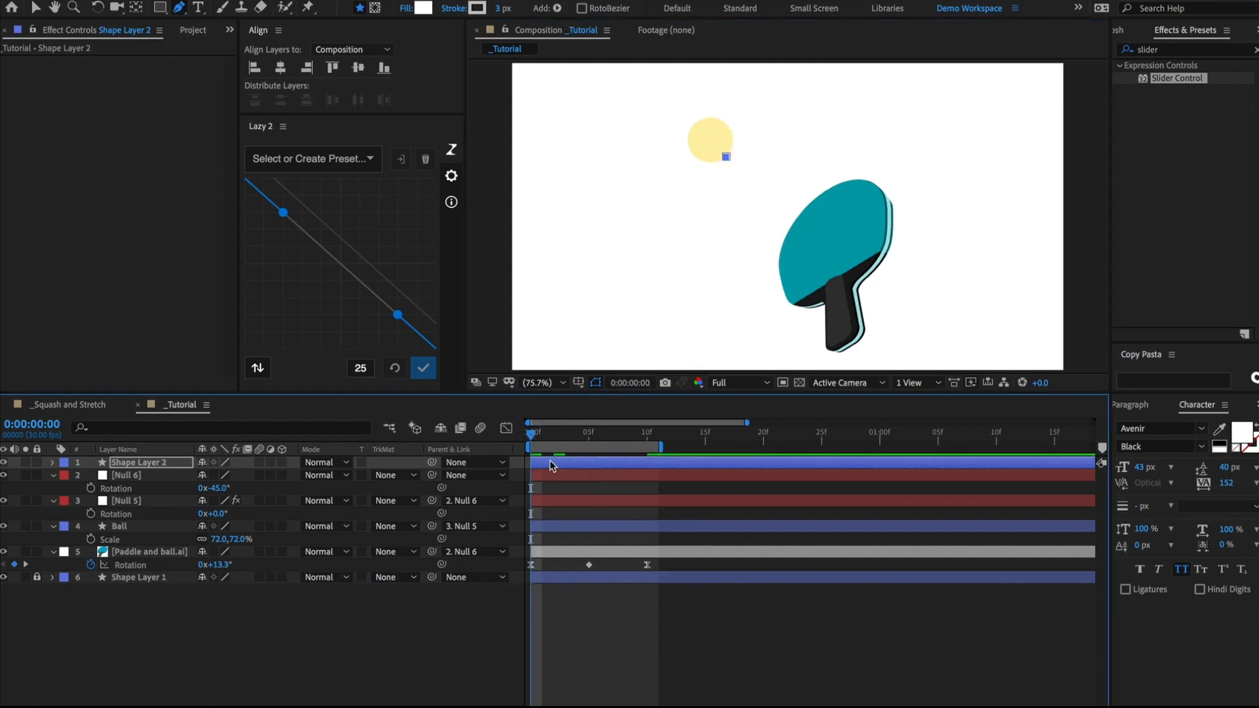
mouse_move(724, 164)
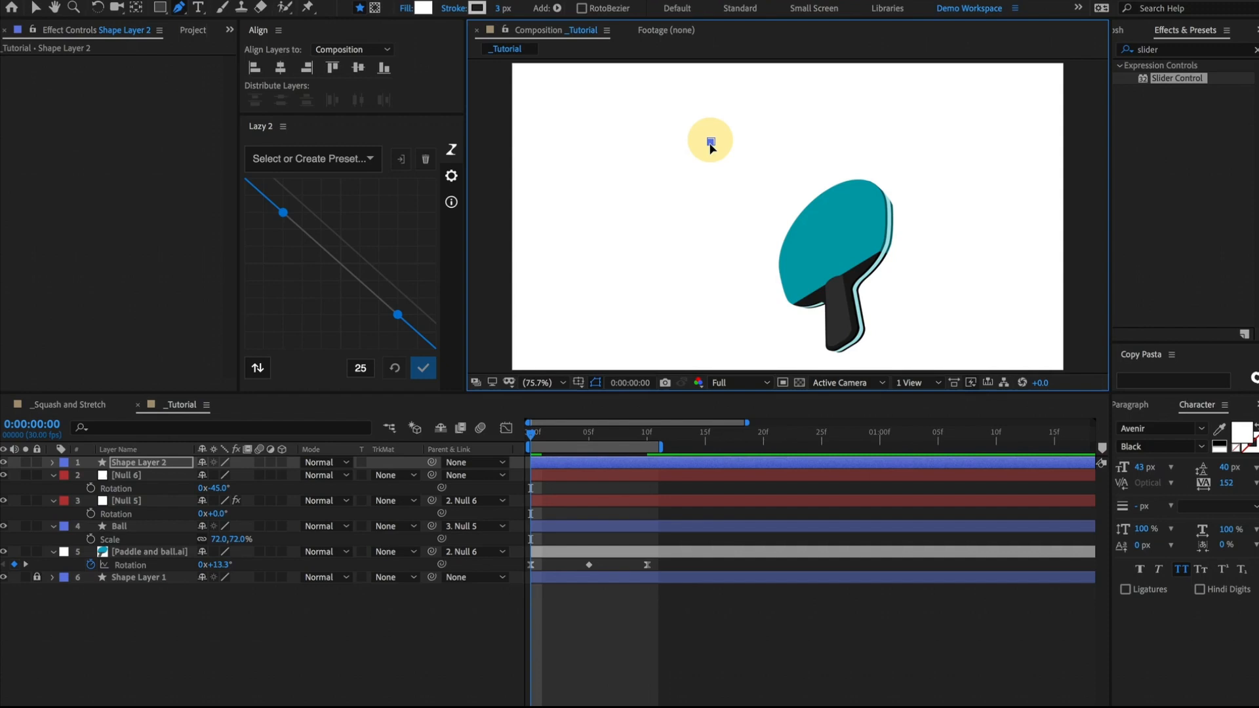
mouse_move(831, 242)
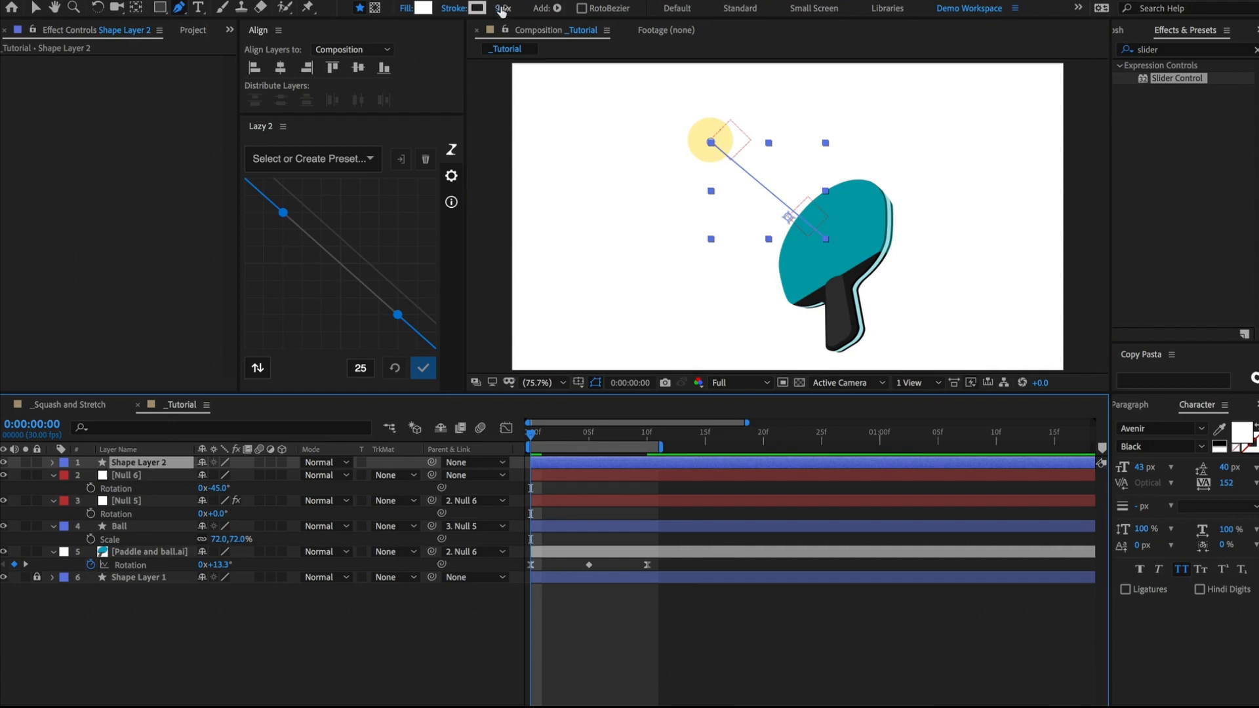
click(483, 8)
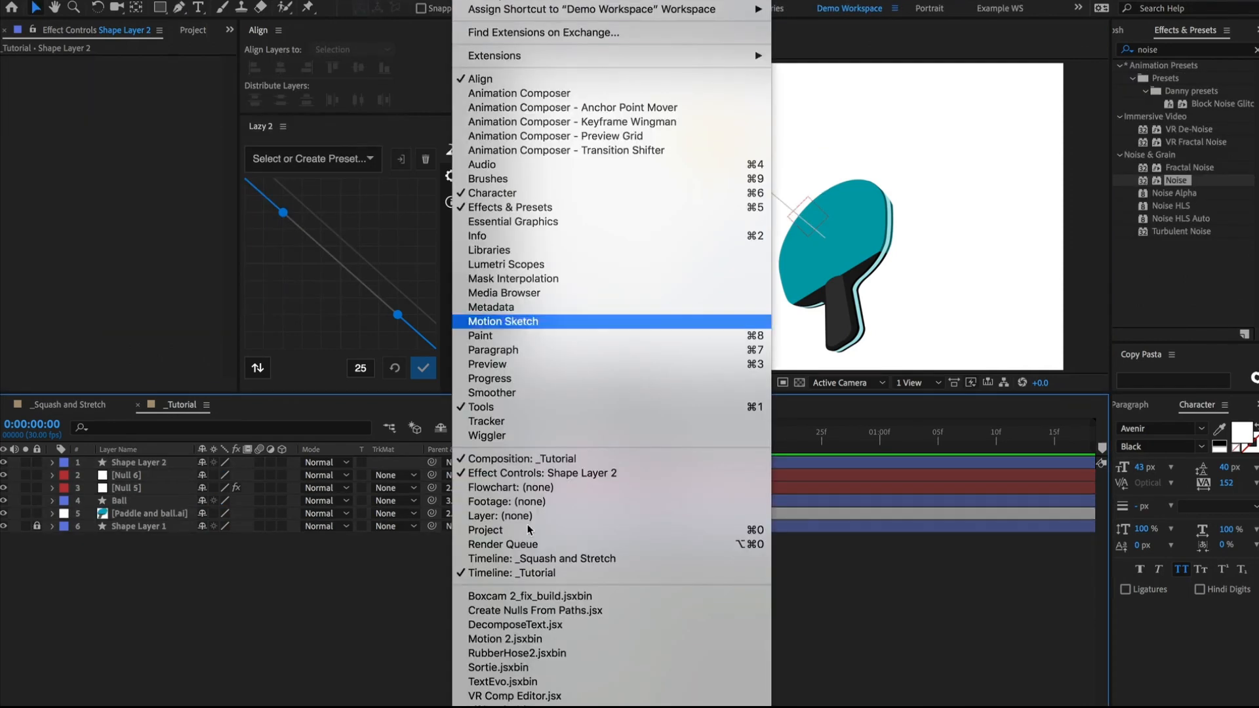
Run Create Nulls From Paths on Shape Layer 2's Path so nulls follow both string end points.
click(535, 610)
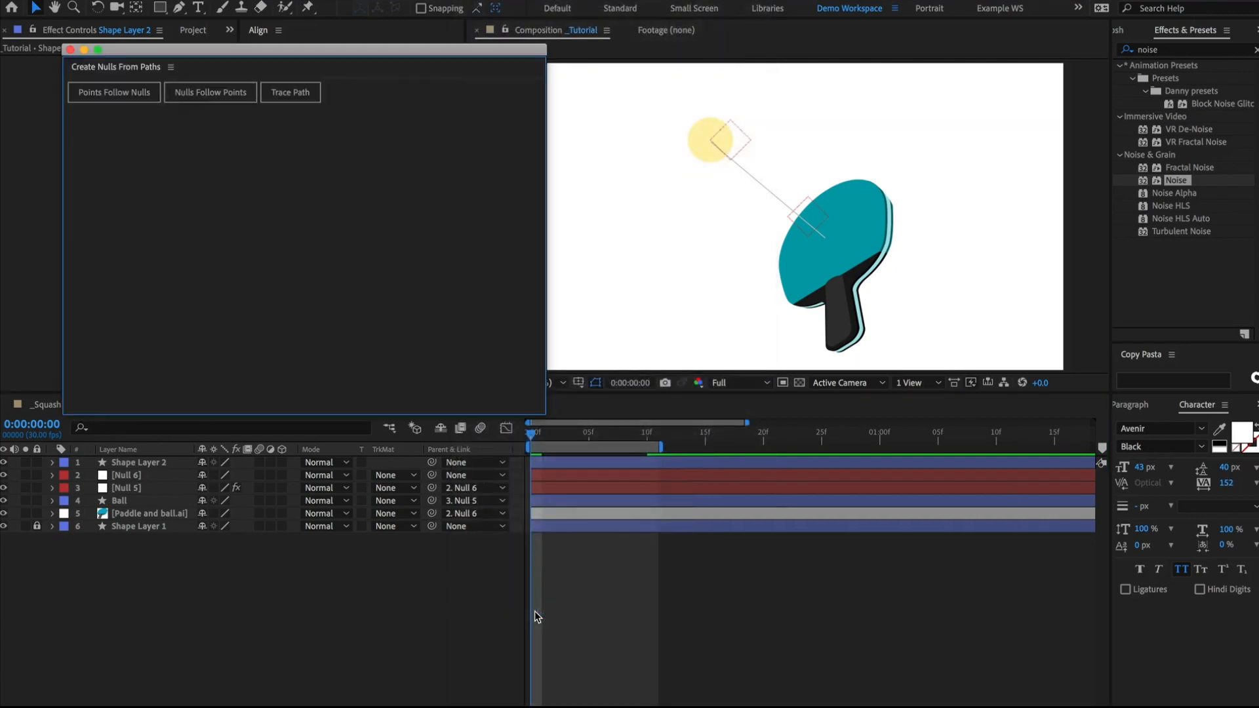
mouse_move(266, 55)
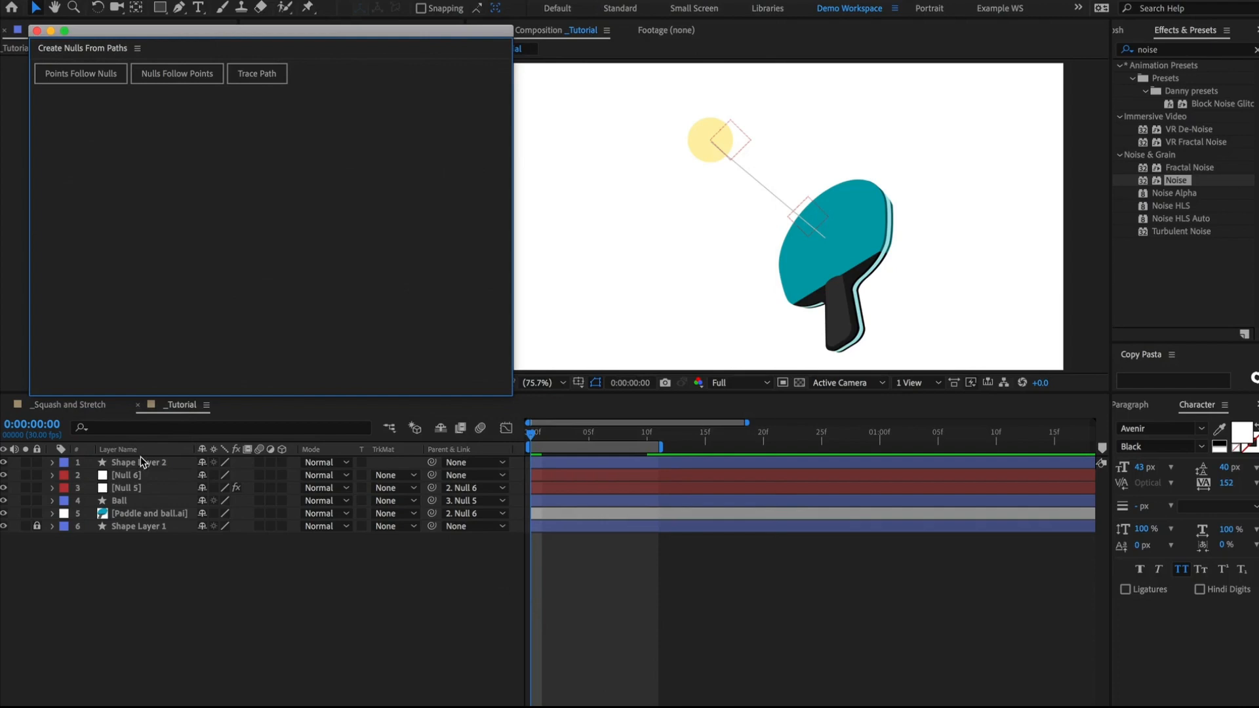
click(52, 461)
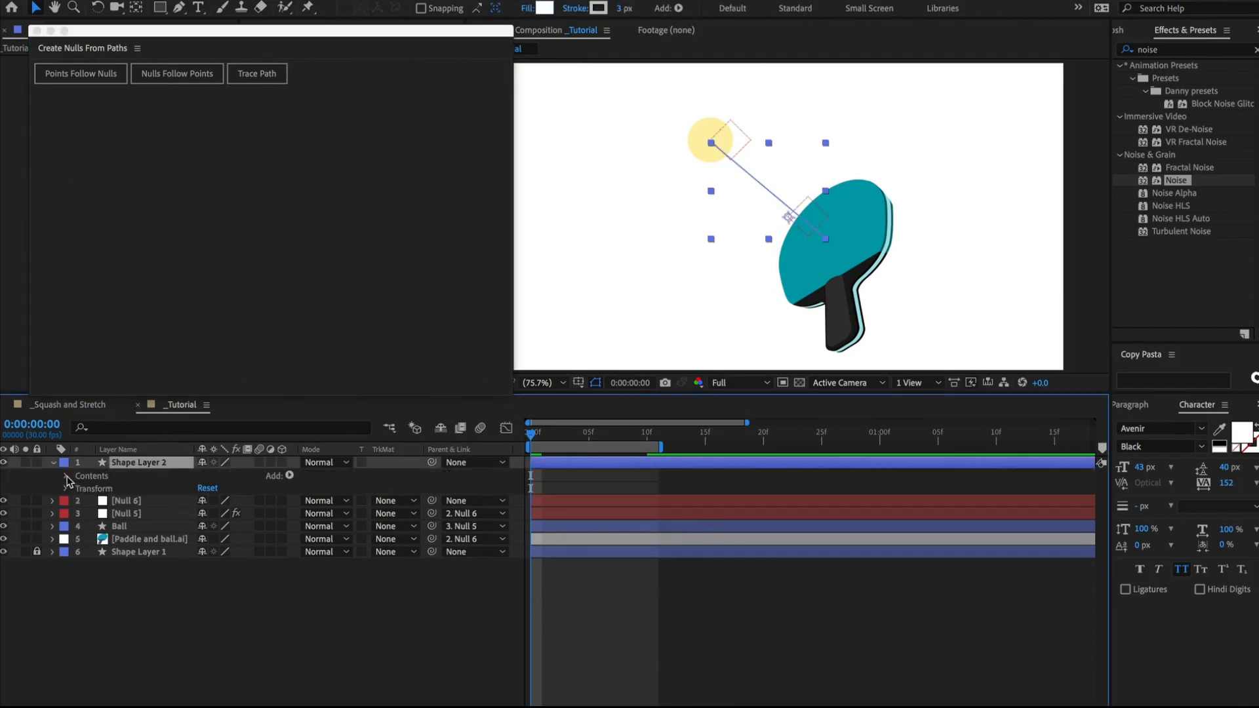
click(67, 475)
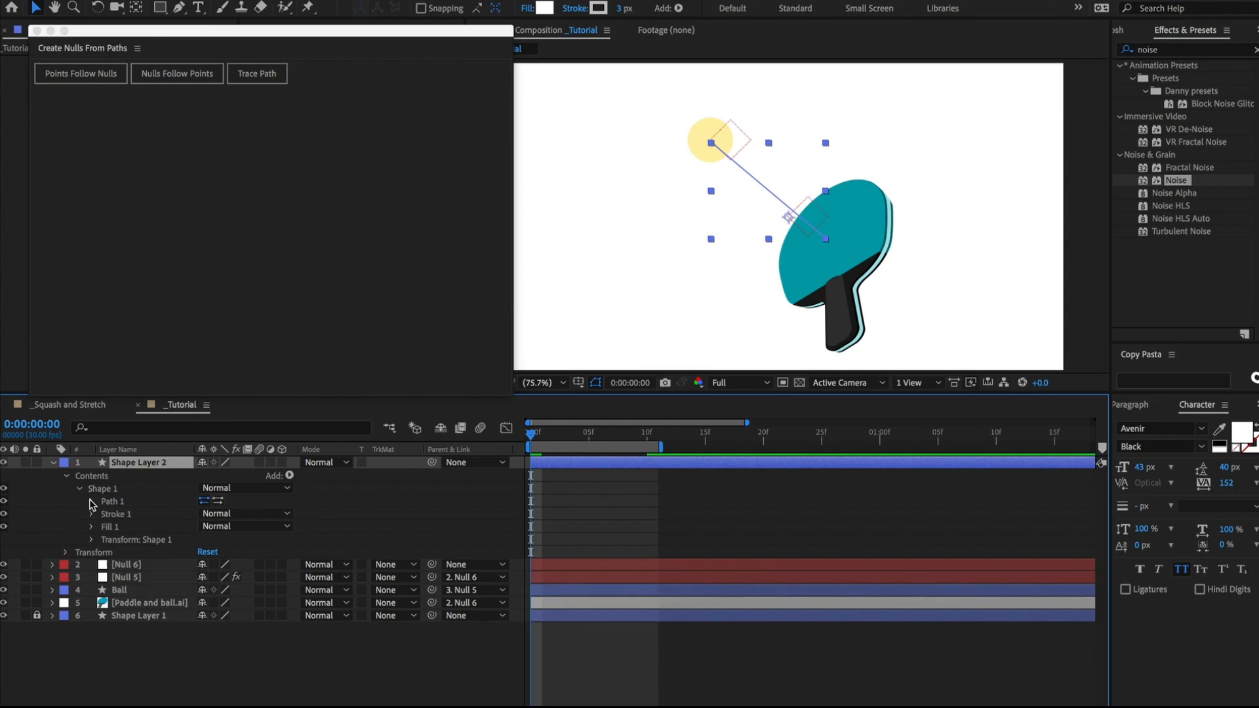
click(92, 502)
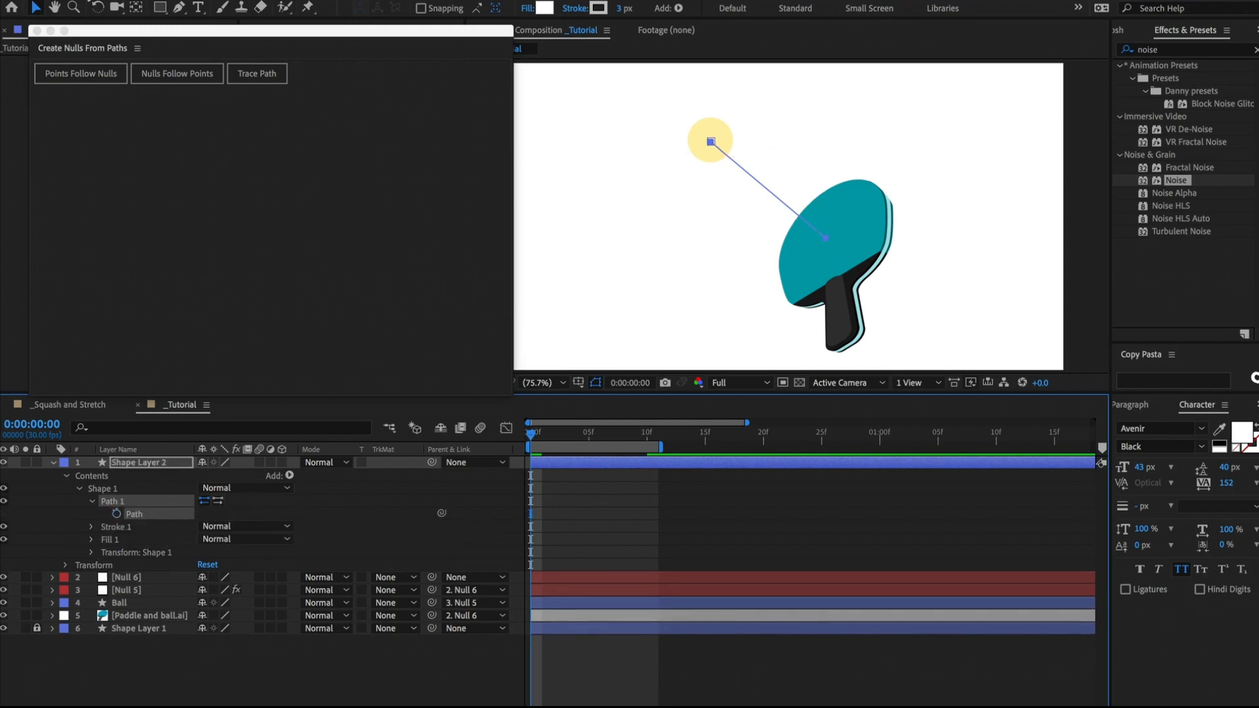
click(80, 73)
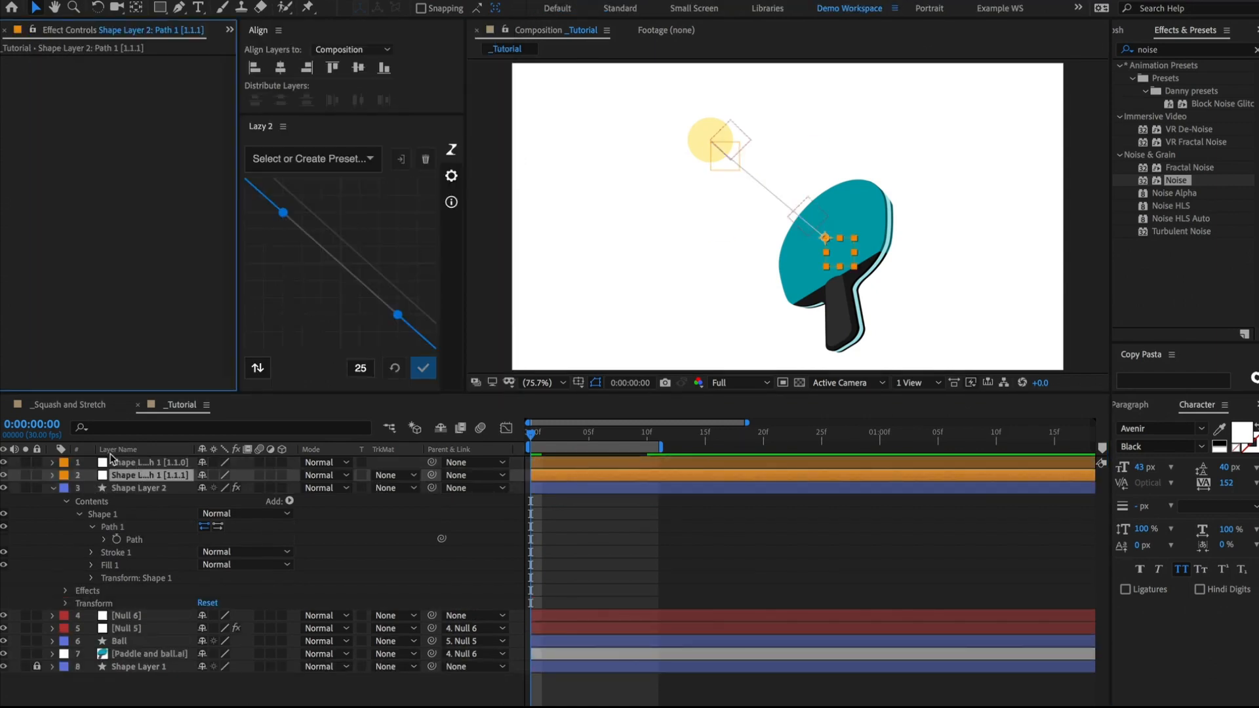
Parent the string's point nulls to the ball and paddle and rename Shape Layer 2 to 'path'.
click(141, 488)
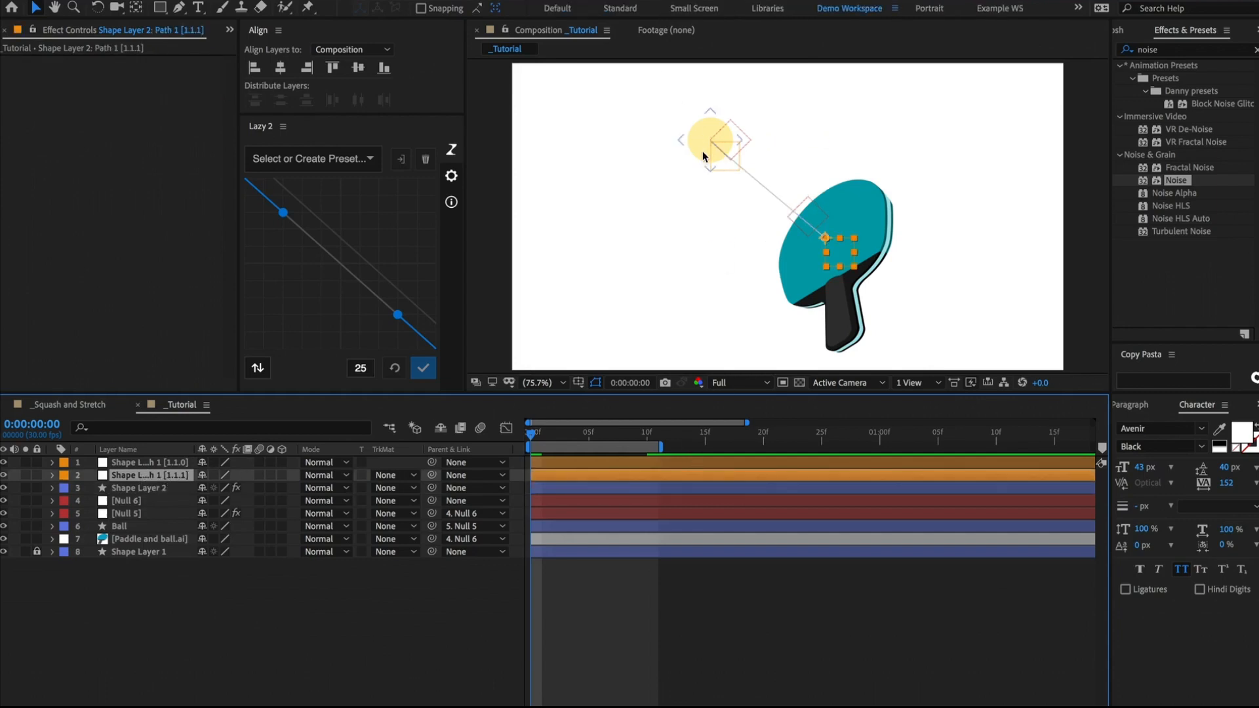
mouse_move(797, 194)
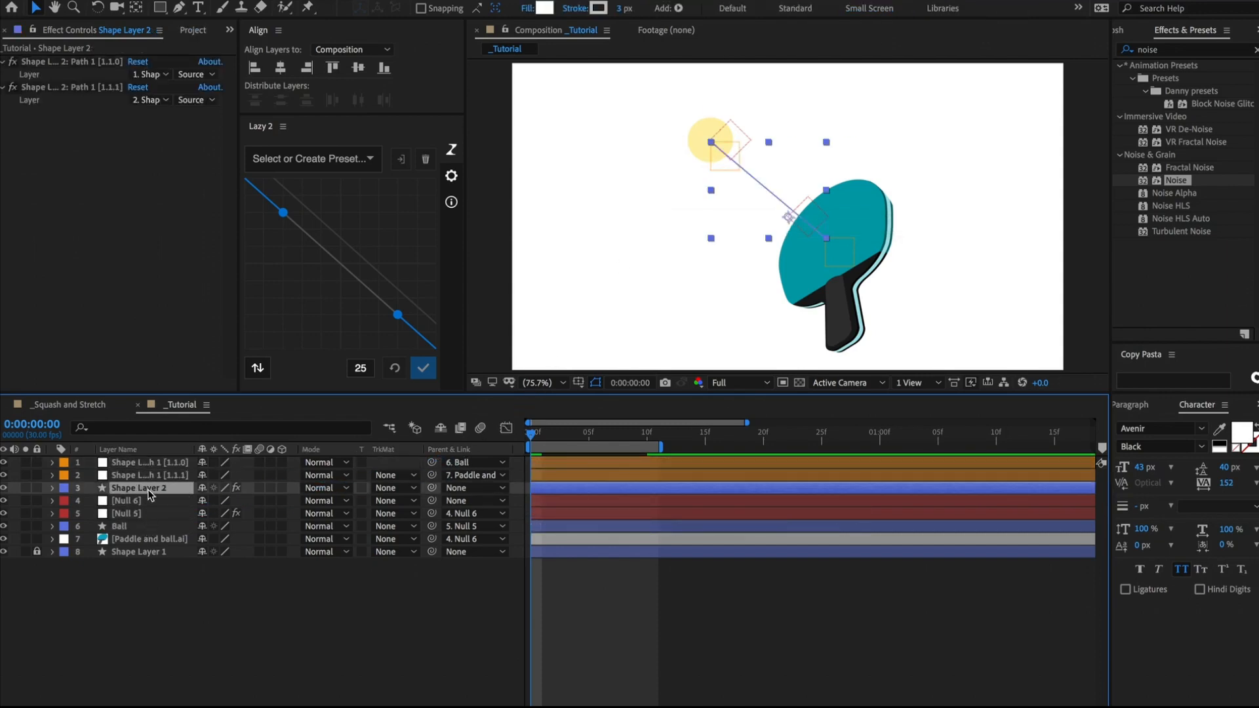
text(path)
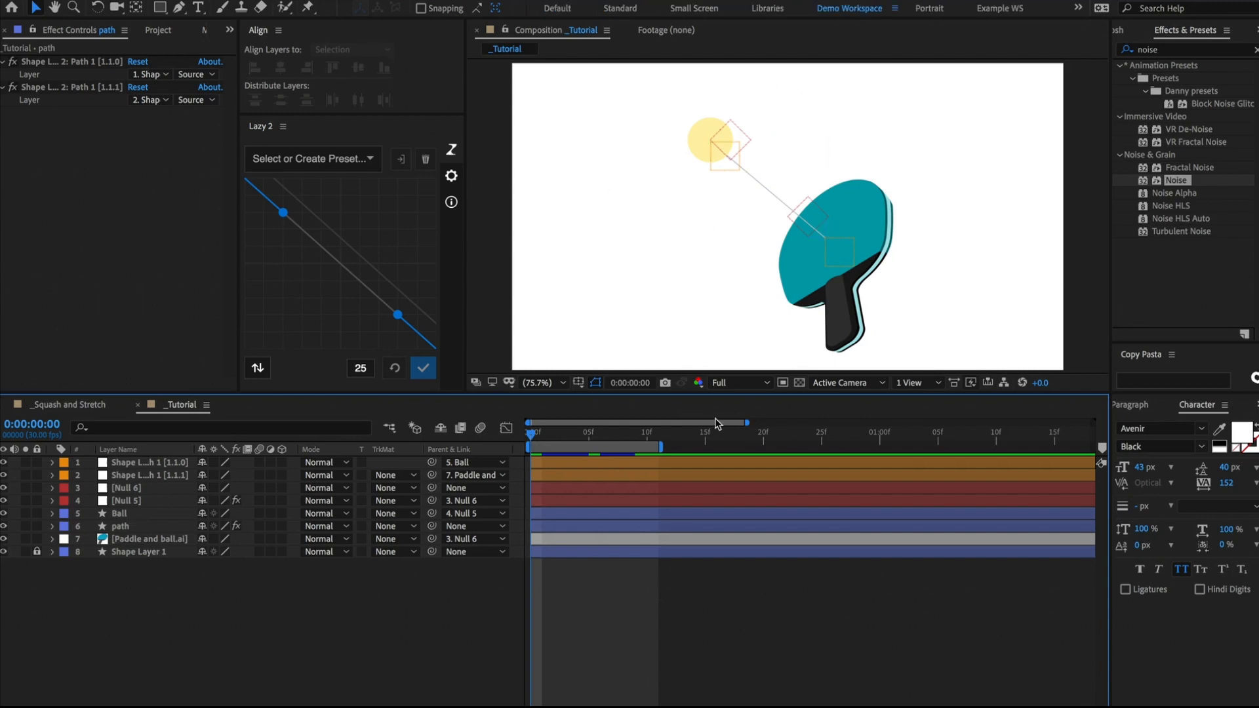
click(704, 424)
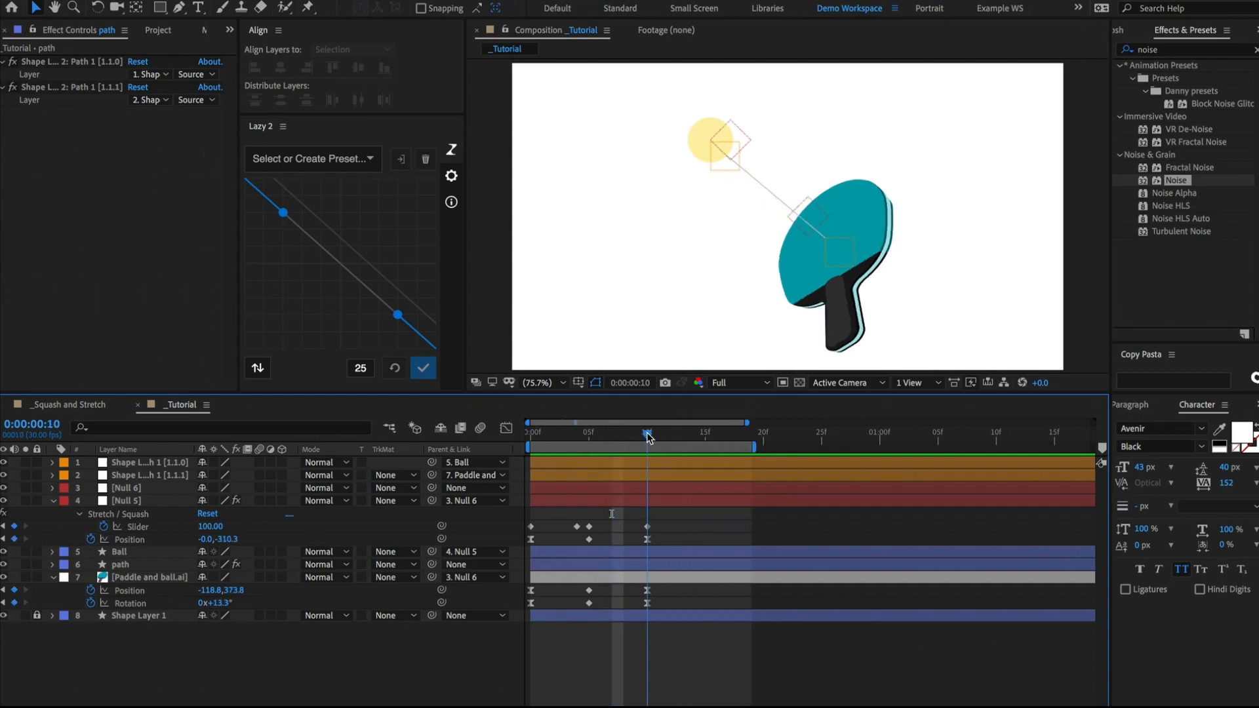
mouse_move(654, 435)
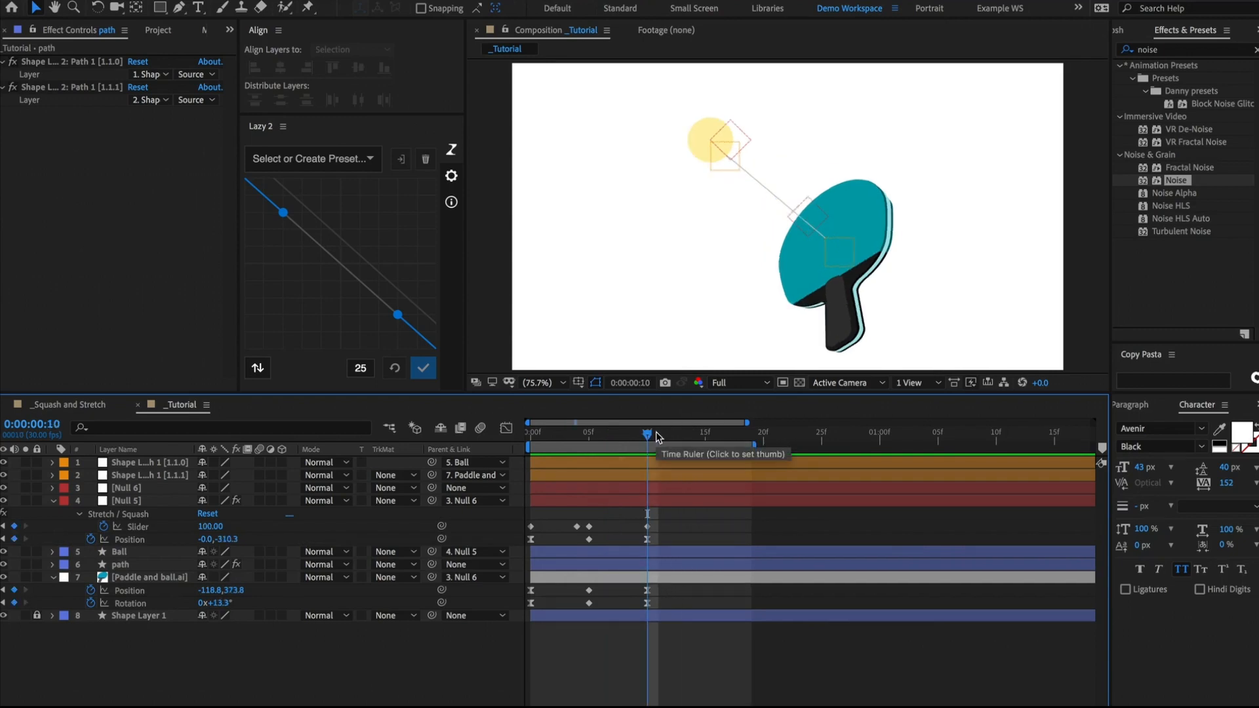
Duplicate the Null 5 squash and paddle Position/Rotation keyframes as a second bounce through frame 20.
click(659, 431)
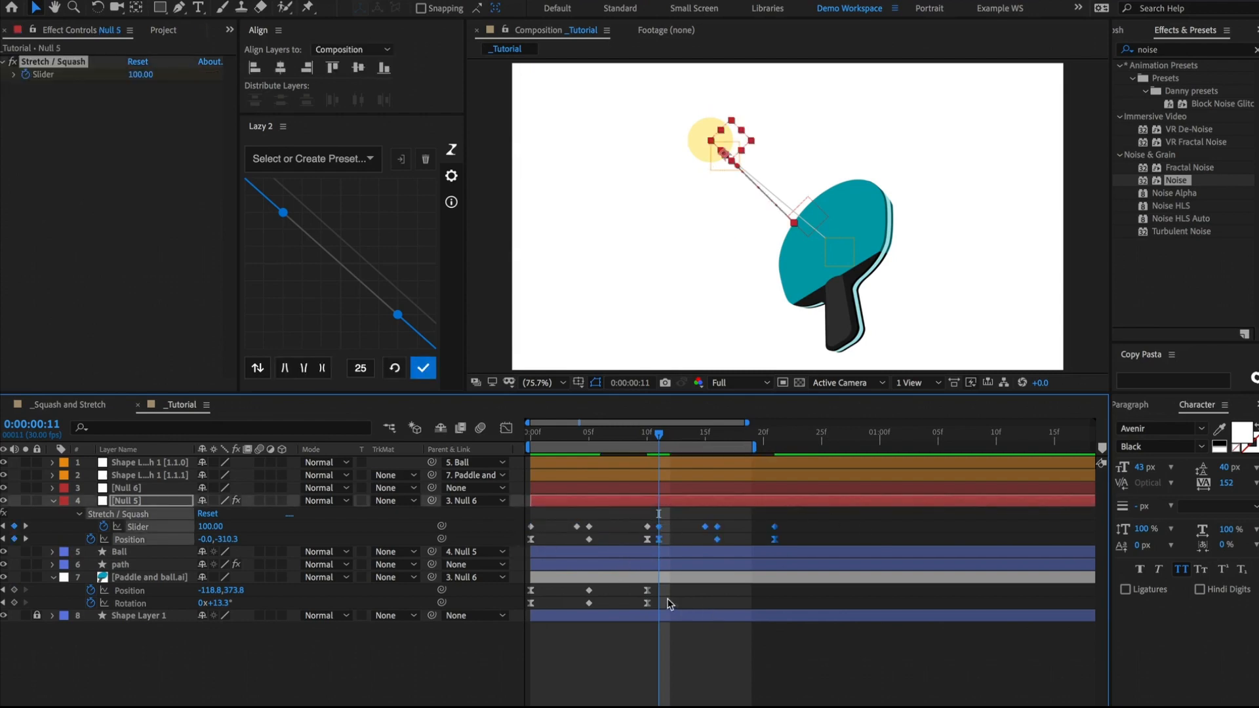
click(148, 577)
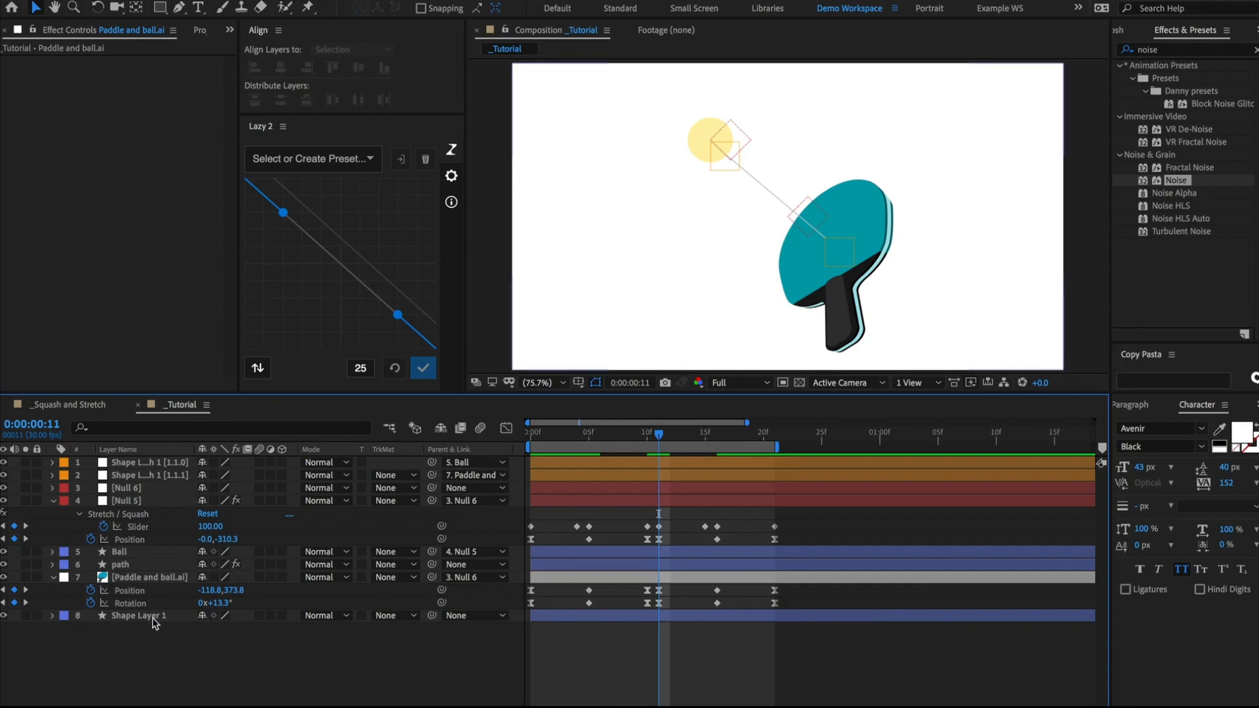
click(138, 615)
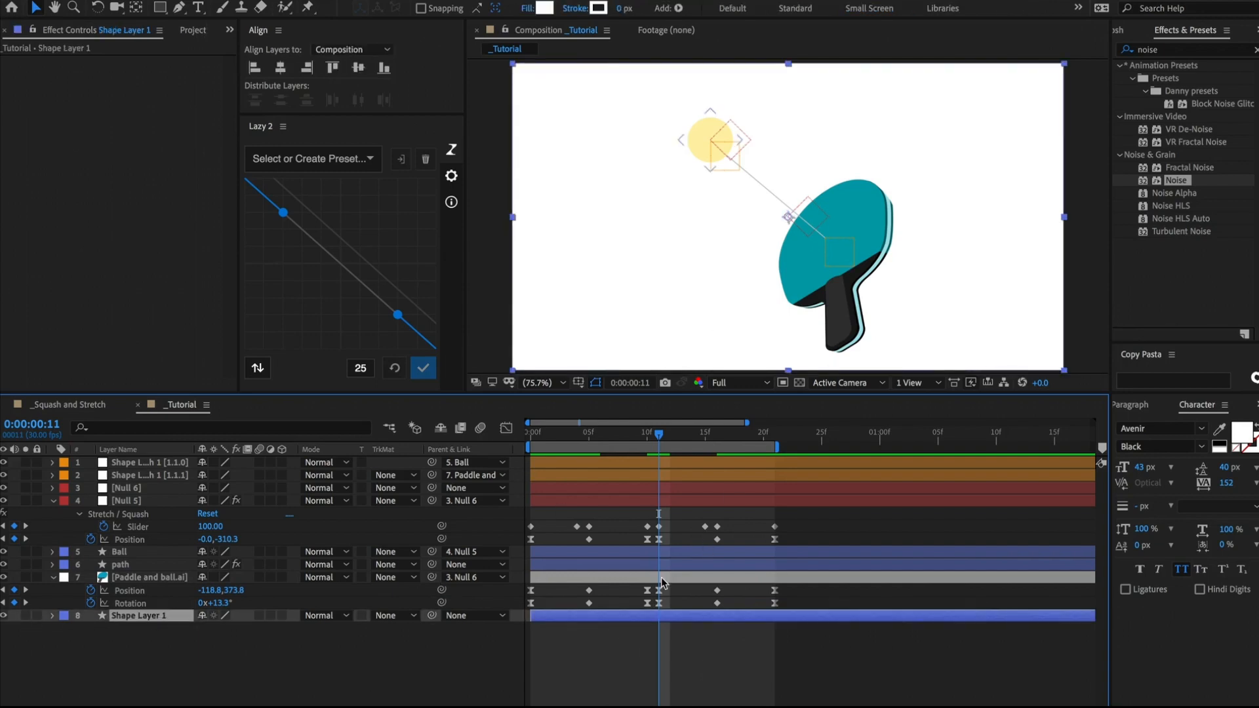
click(530, 424)
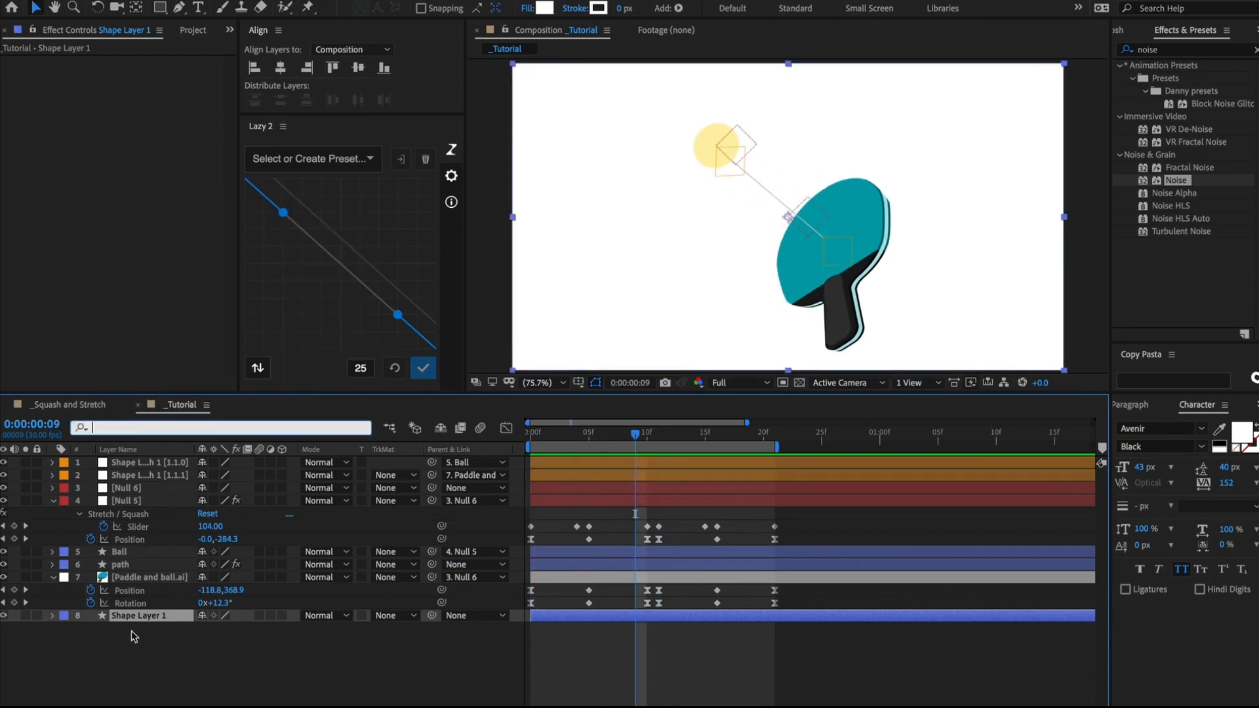
Filter Shape Layer 1 to Color and keyframe the white fill around the impact frame.
click(53, 615)
text(color)
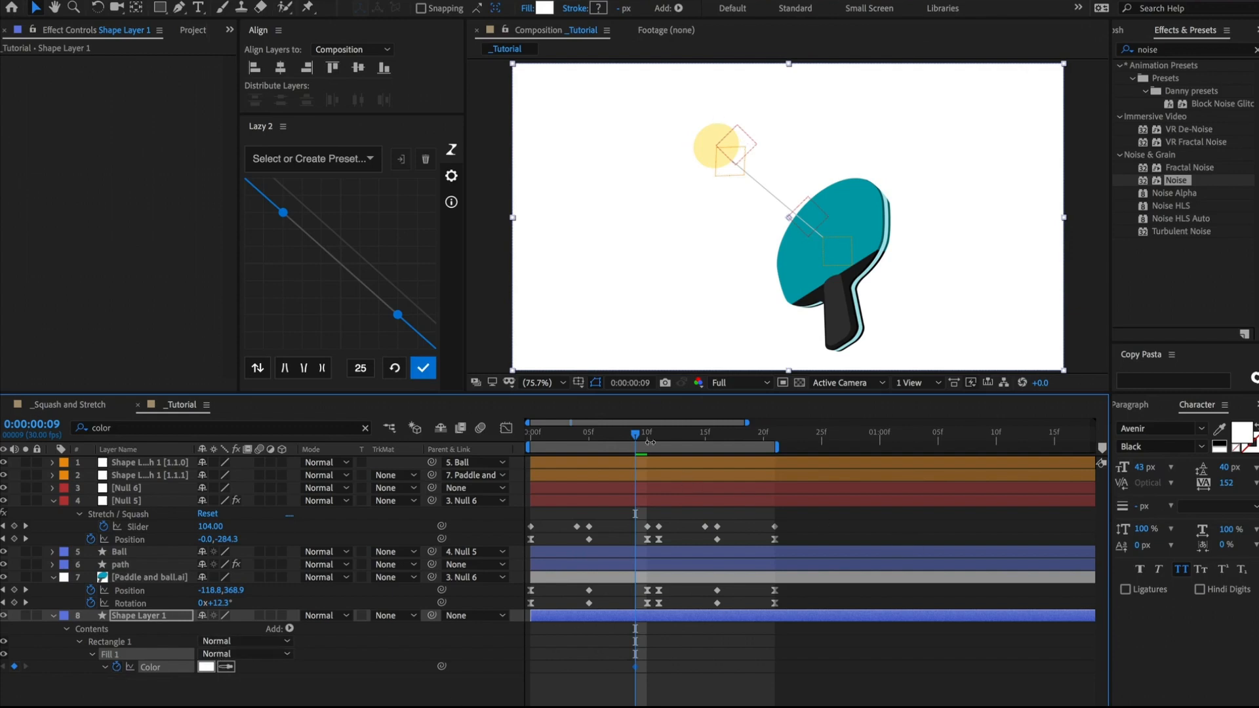
drag(647, 432, 589, 432)
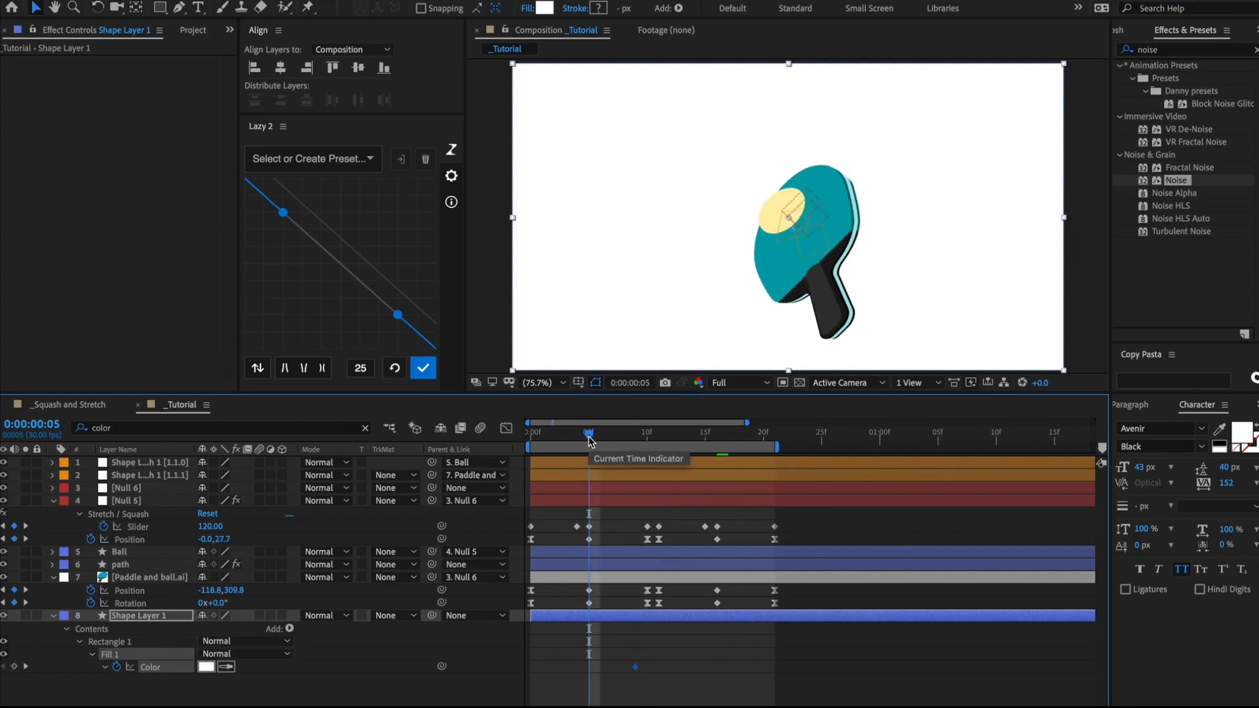
drag(589, 431, 577, 431)
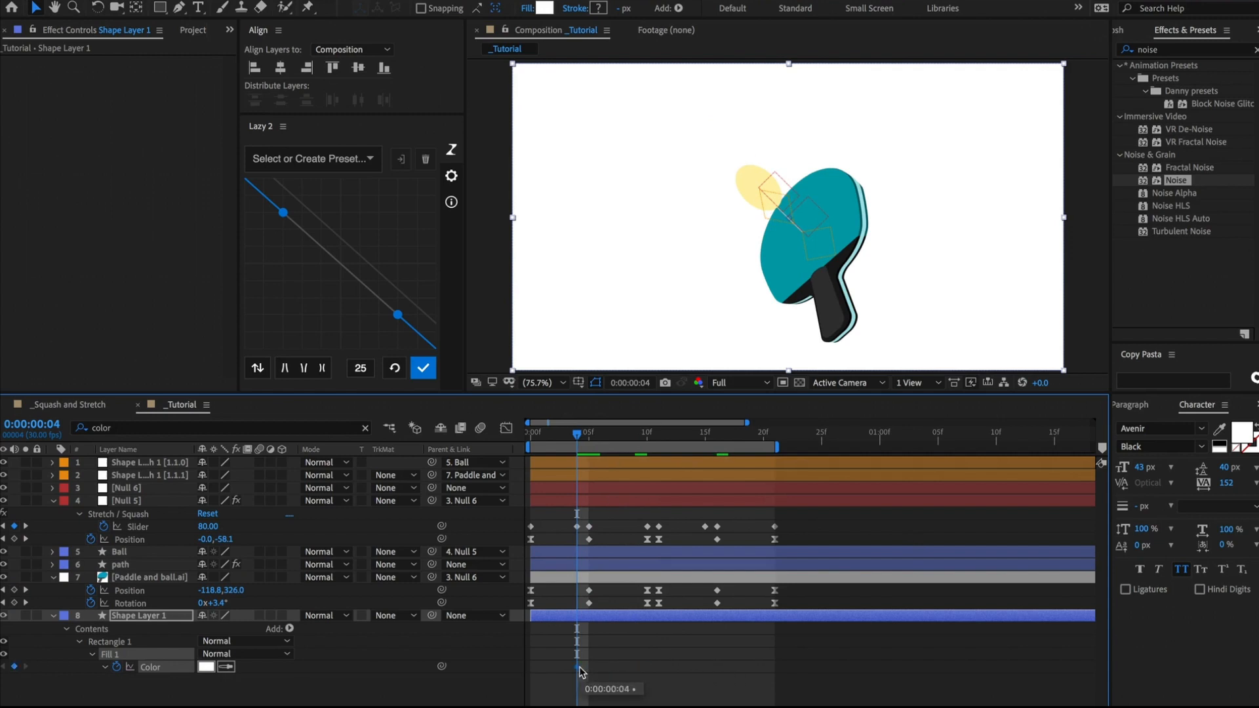
mouse_move(581, 478)
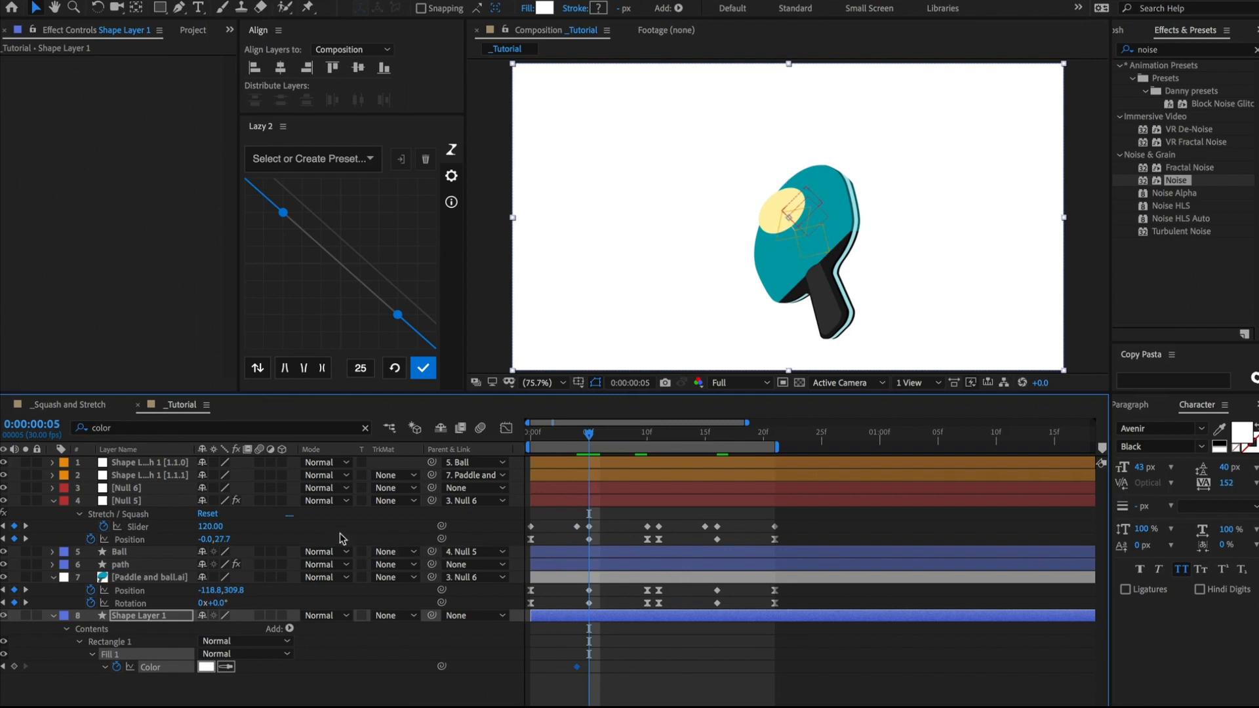
click(204, 667)
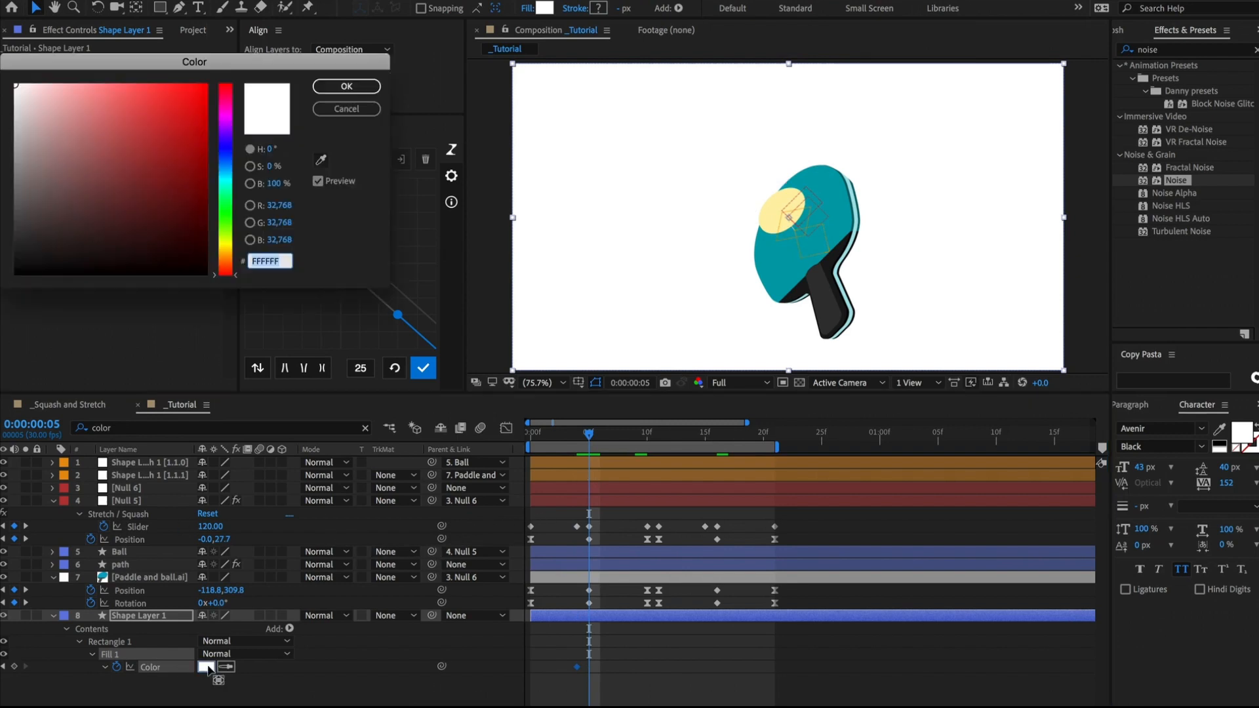
Set the fill to red on impact and make the colour keyframes hold between flashes.
click(125, 102)
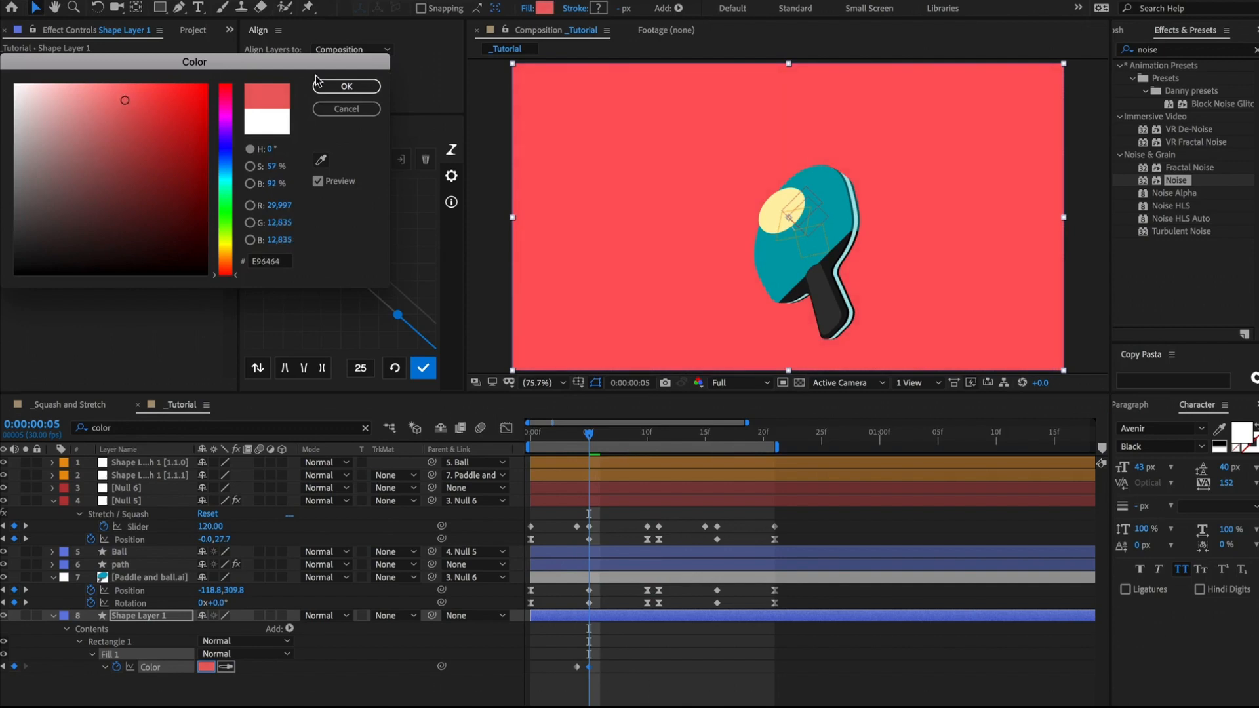
click(345, 87)
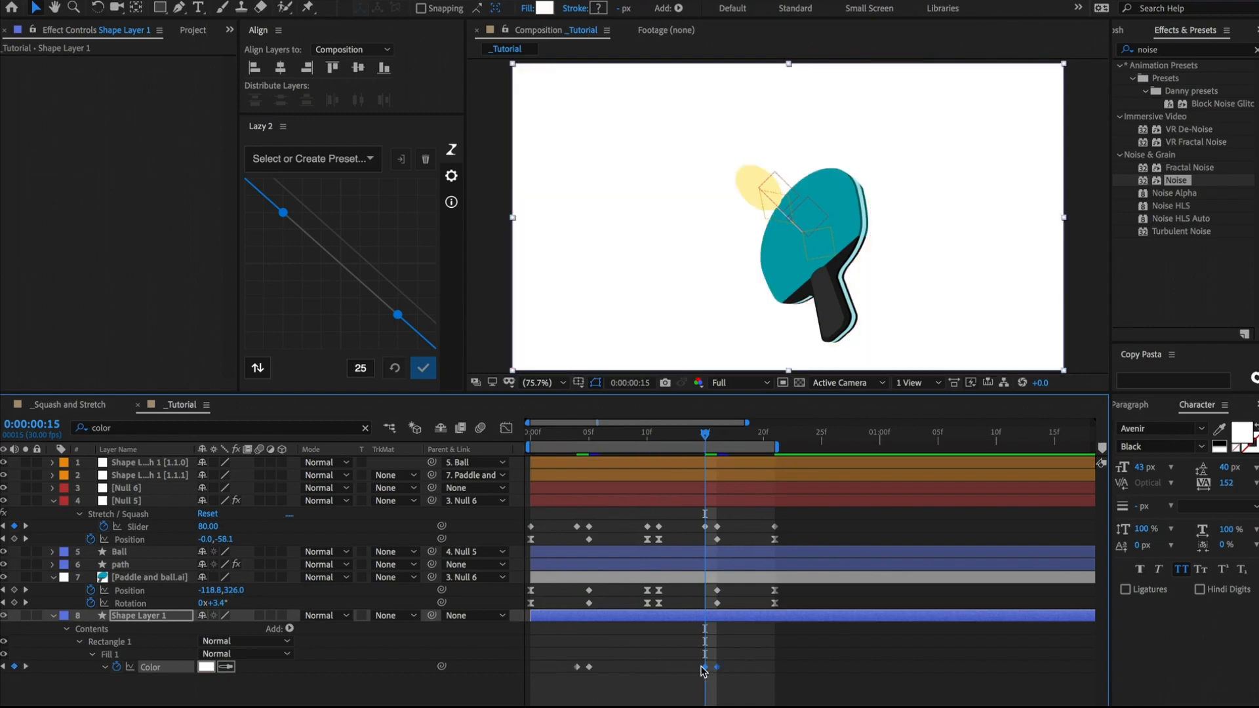
right_click(716, 667)
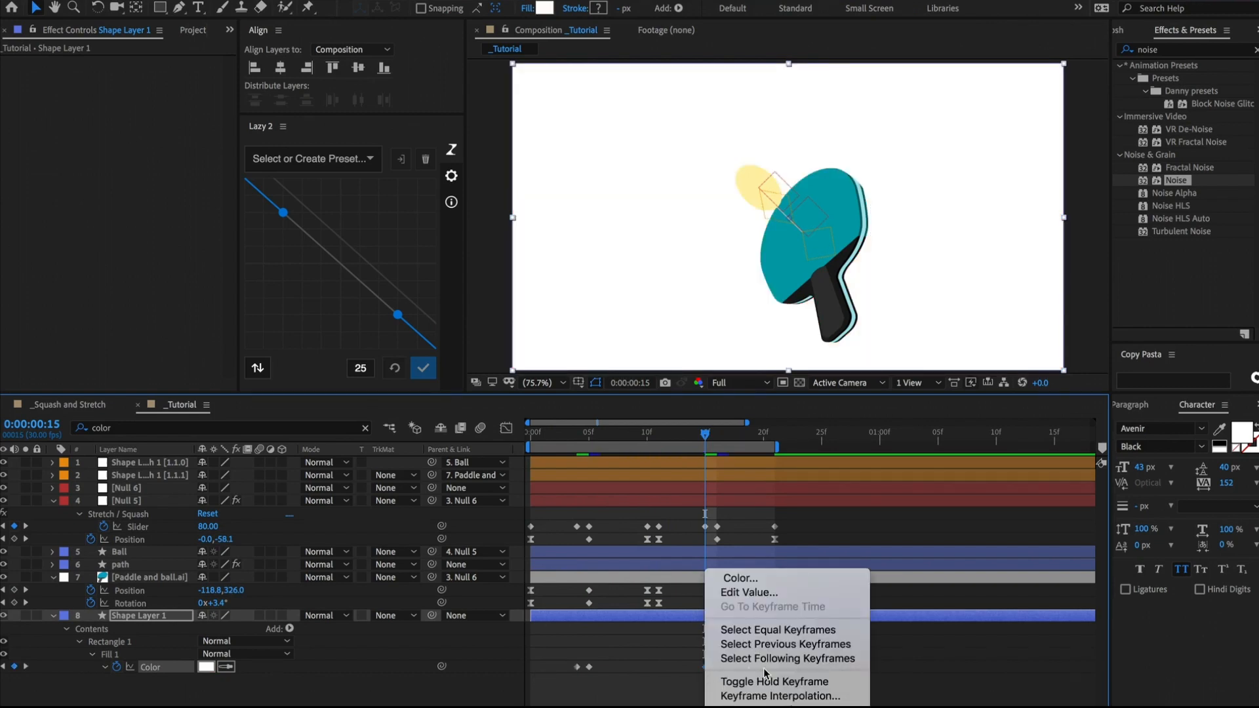
mouse_move(776, 695)
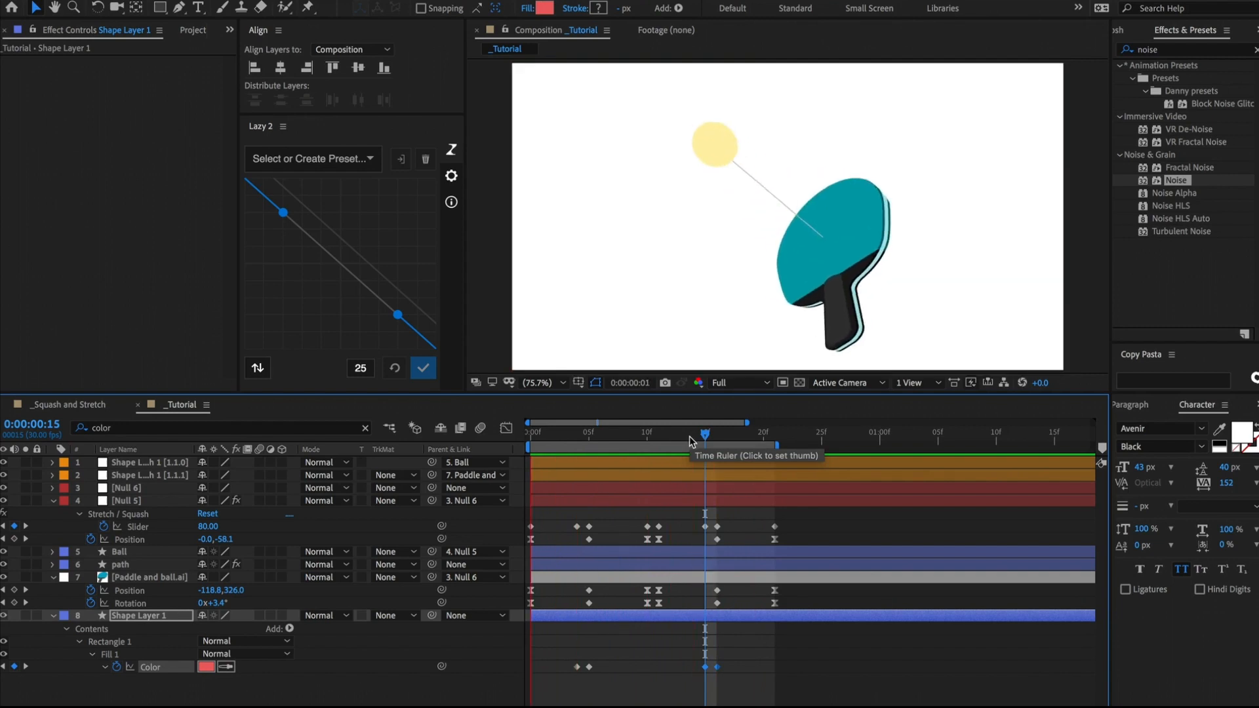
Add an adjustment layer on top and apply the Noise effect for a grainy texture.
click(714, 434)
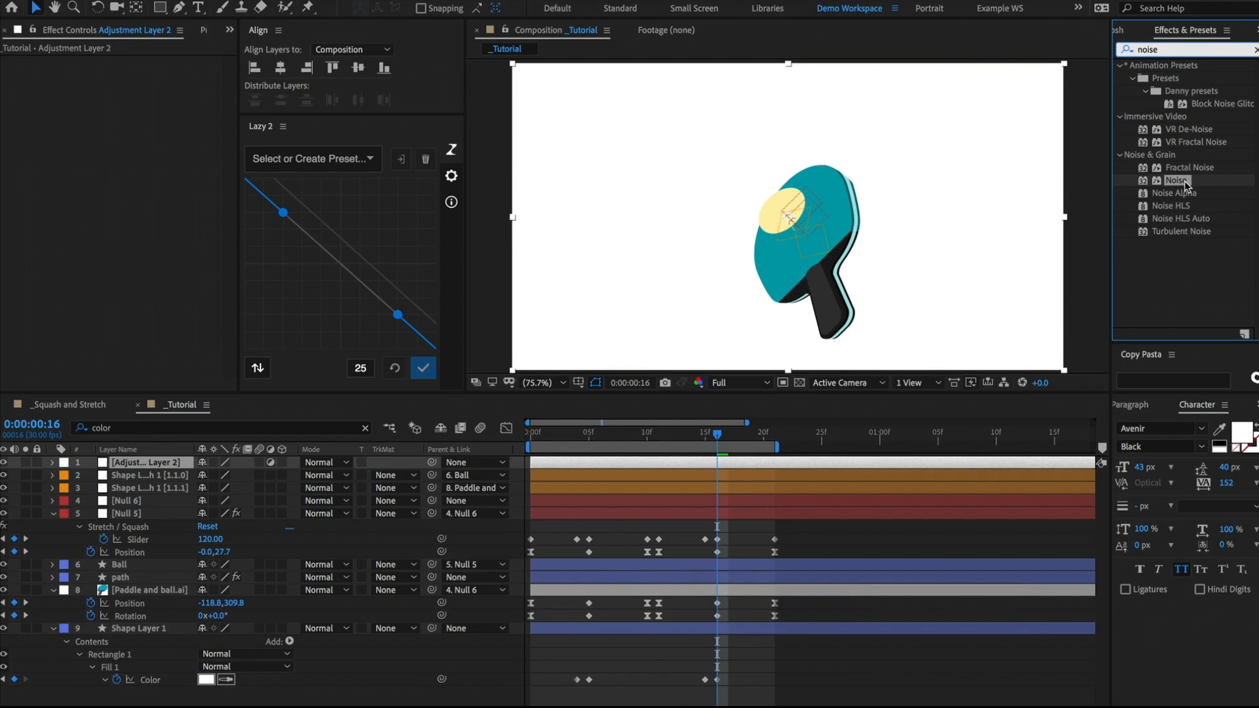
double_click(1177, 179)
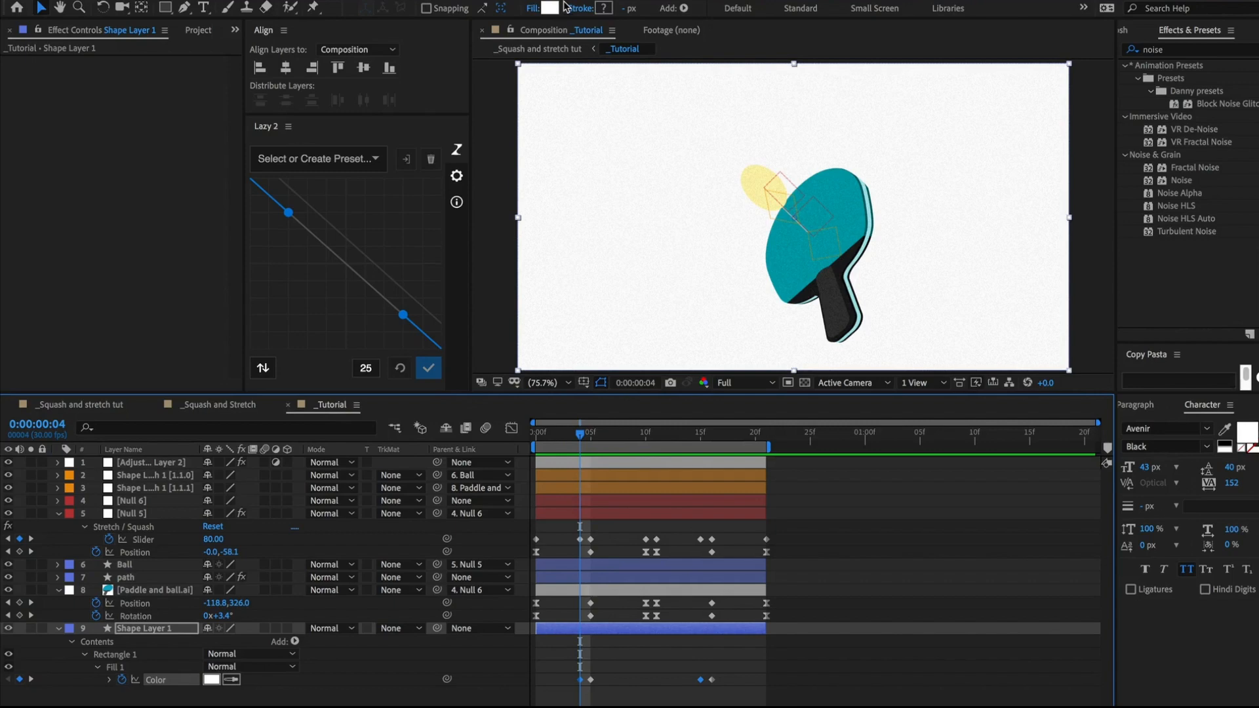
Change the second impact's fill colour keyframe from red to purple.
click(544, 8)
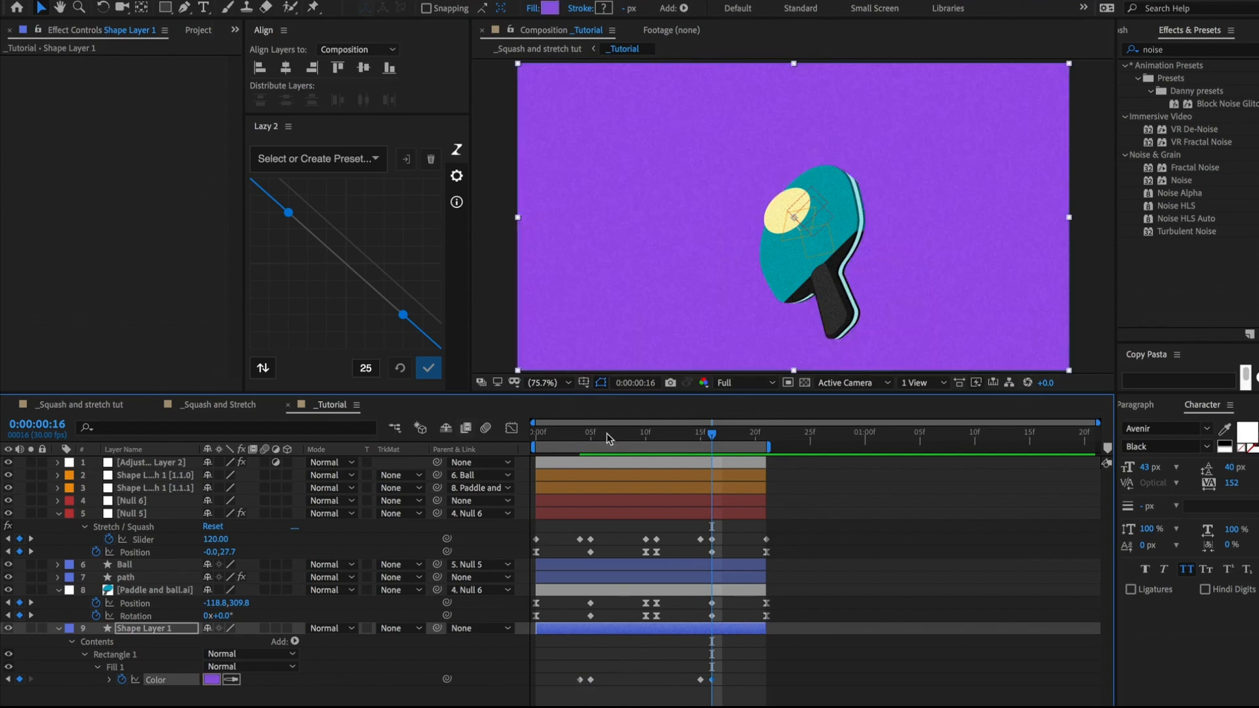
click(646, 433)
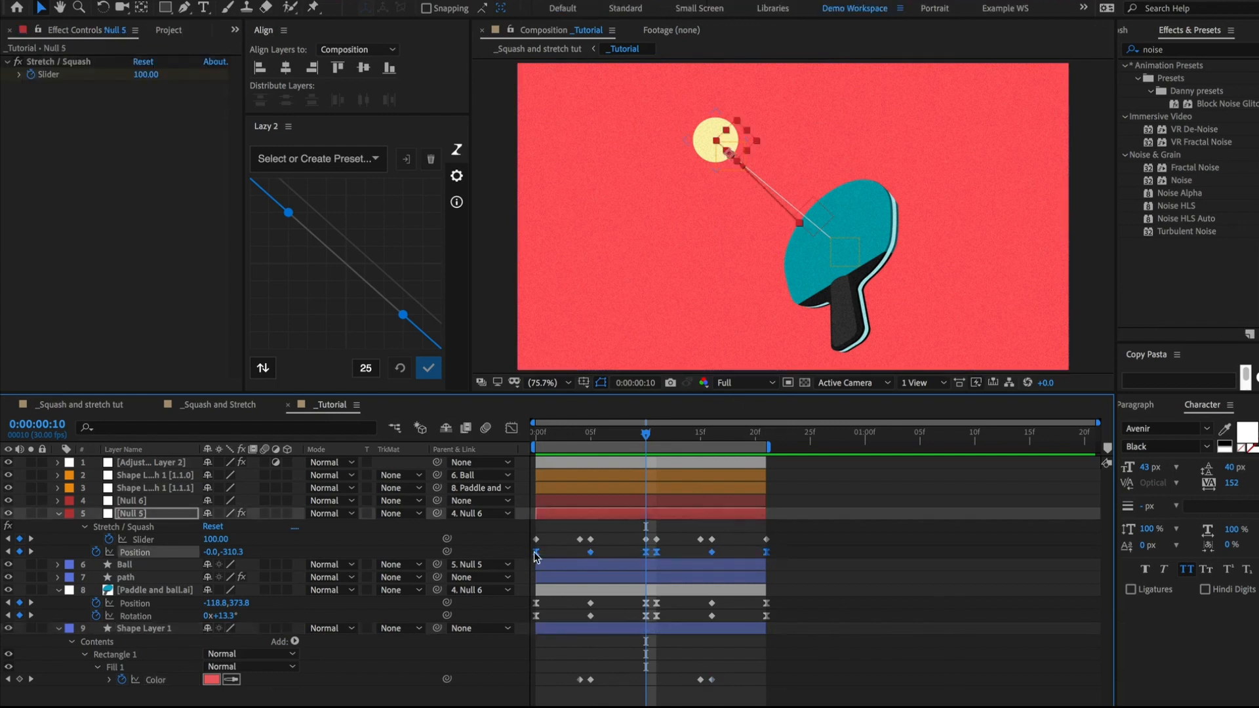
mouse_move(512, 434)
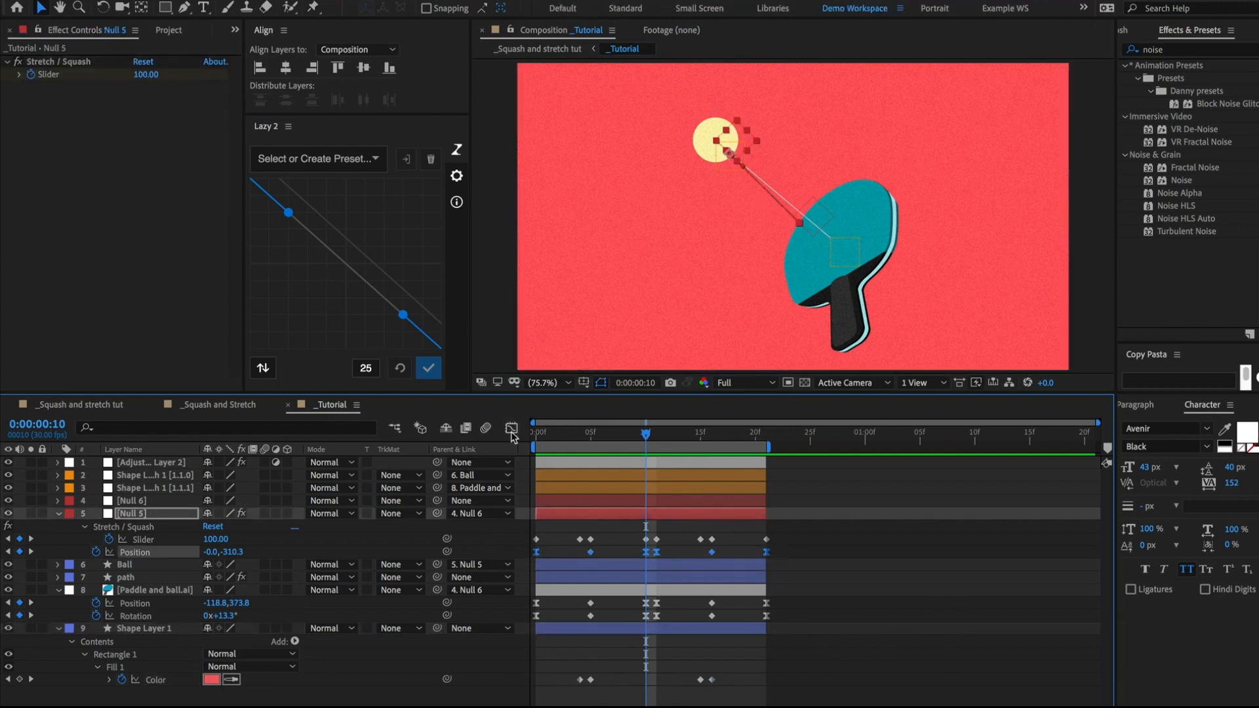
Show Null 5's Position in the Graph Editor and scrub across the two bounce peaks.
click(512, 427)
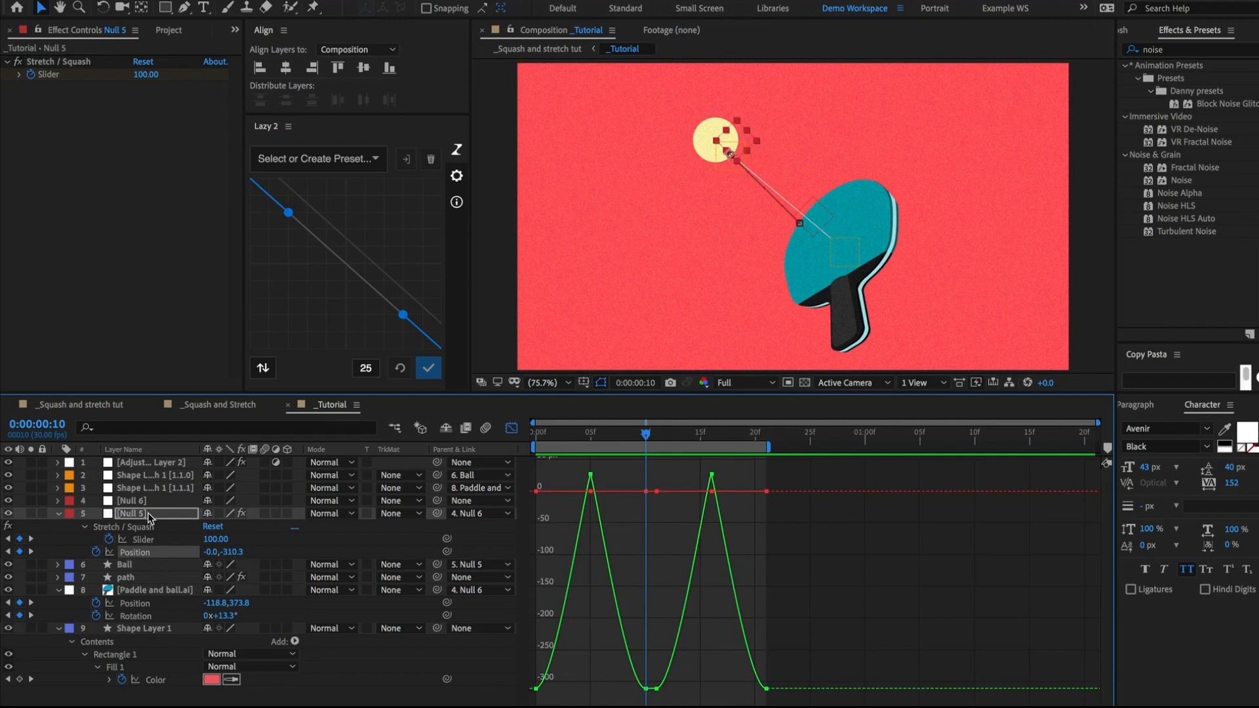
mouse_move(725, 476)
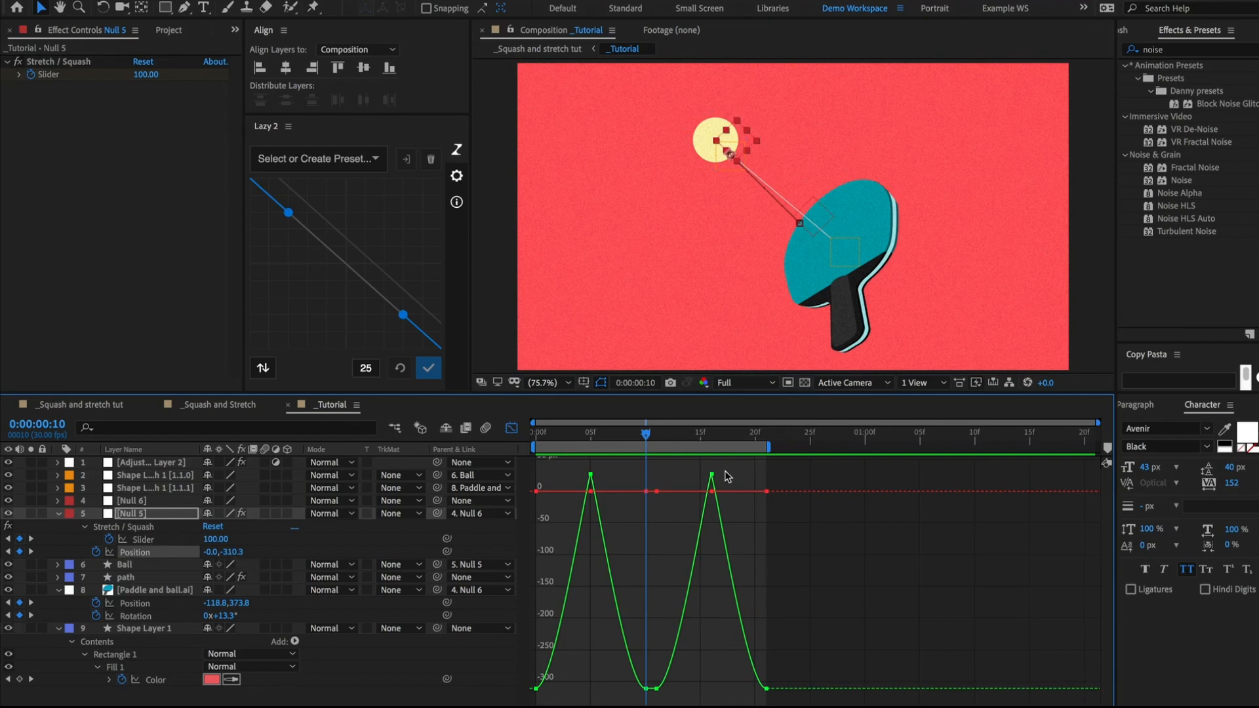
mouse_move(648, 435)
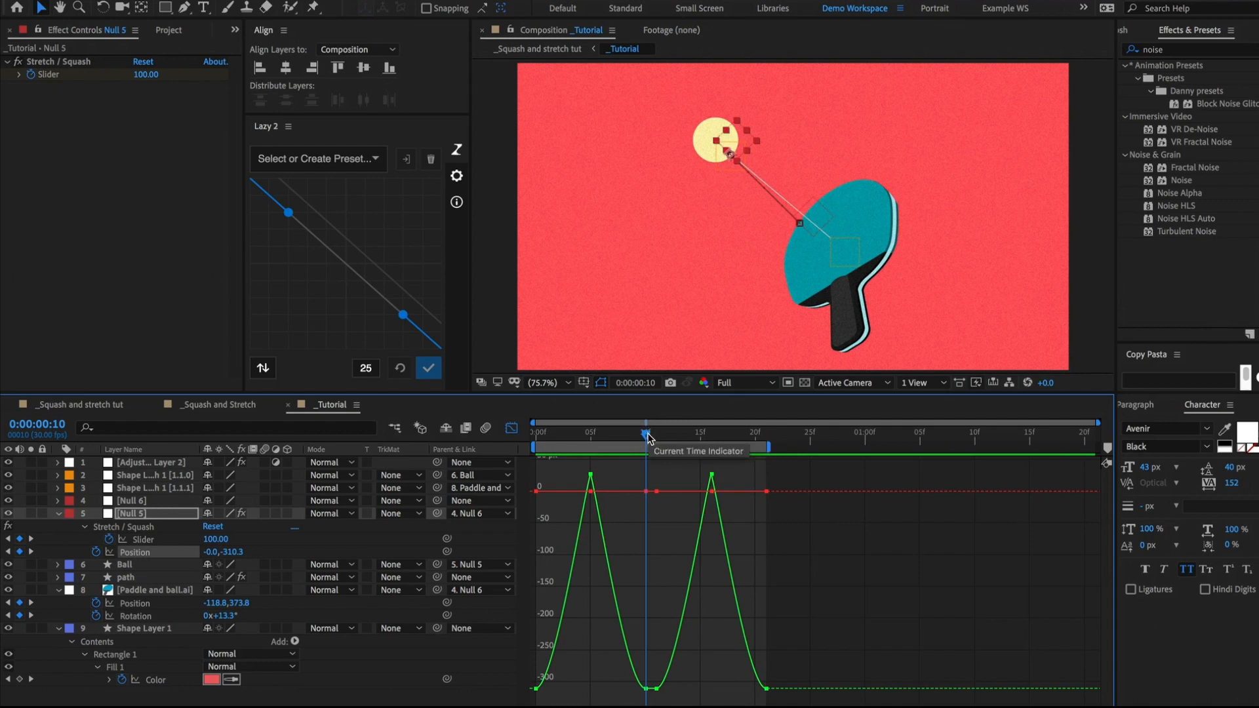
drag(649, 434, 659, 434)
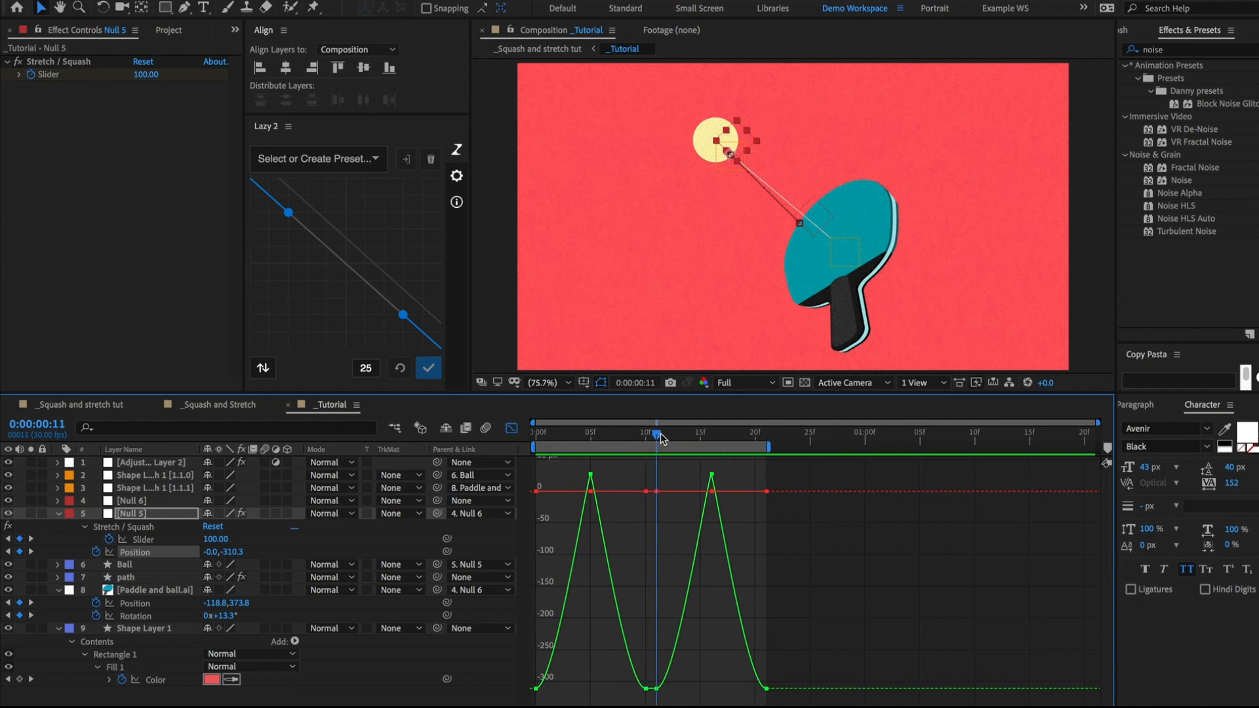